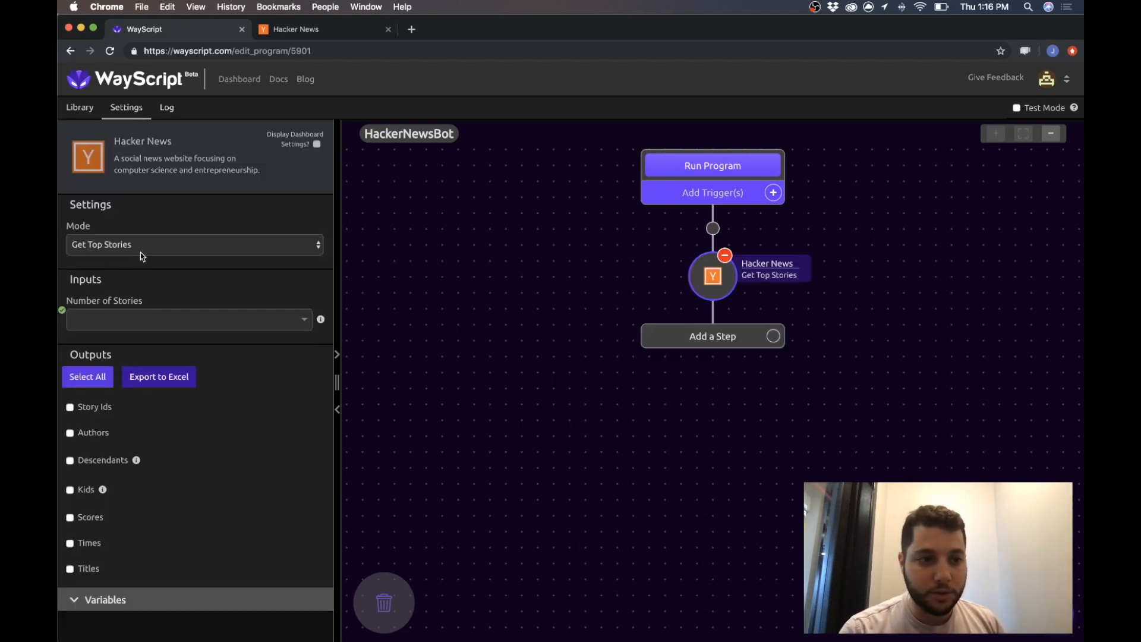
pyautogui.moveTo(87, 304)
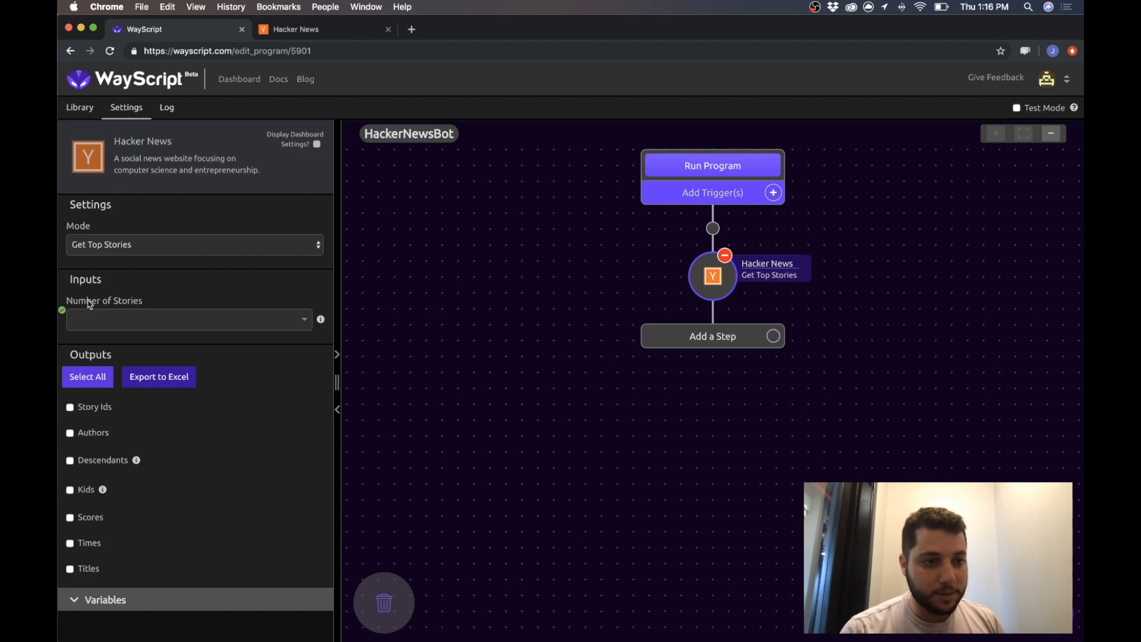
# Set Get Top Stories to 20 stories with URLs and Scores outputs, checking Hacker News.
pyautogui.write('20')
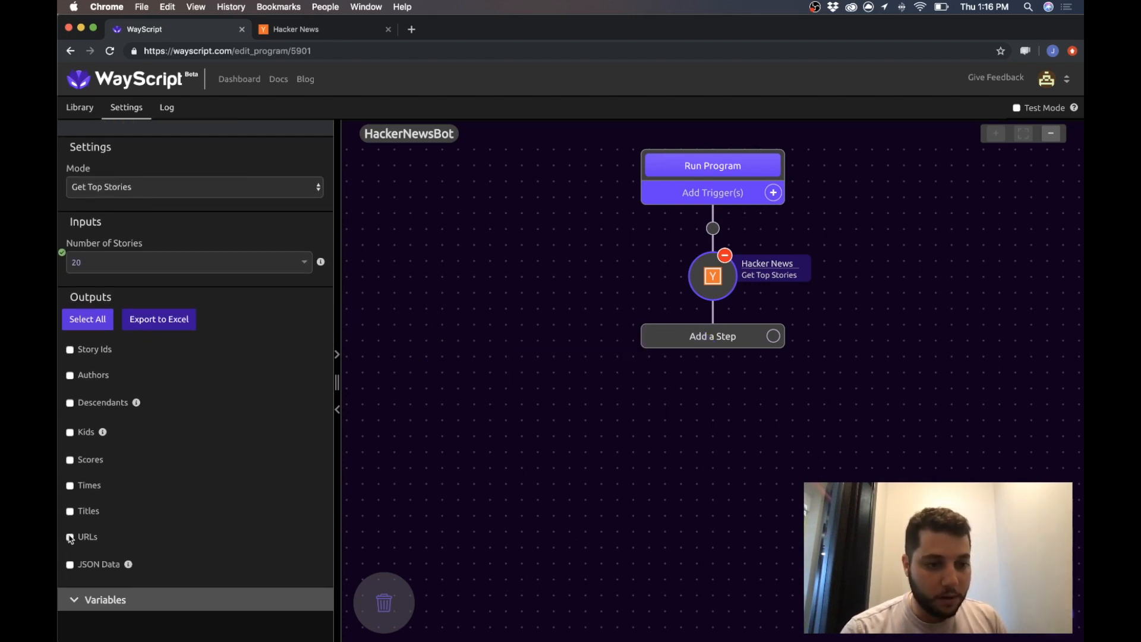
pyautogui.click(70, 536)
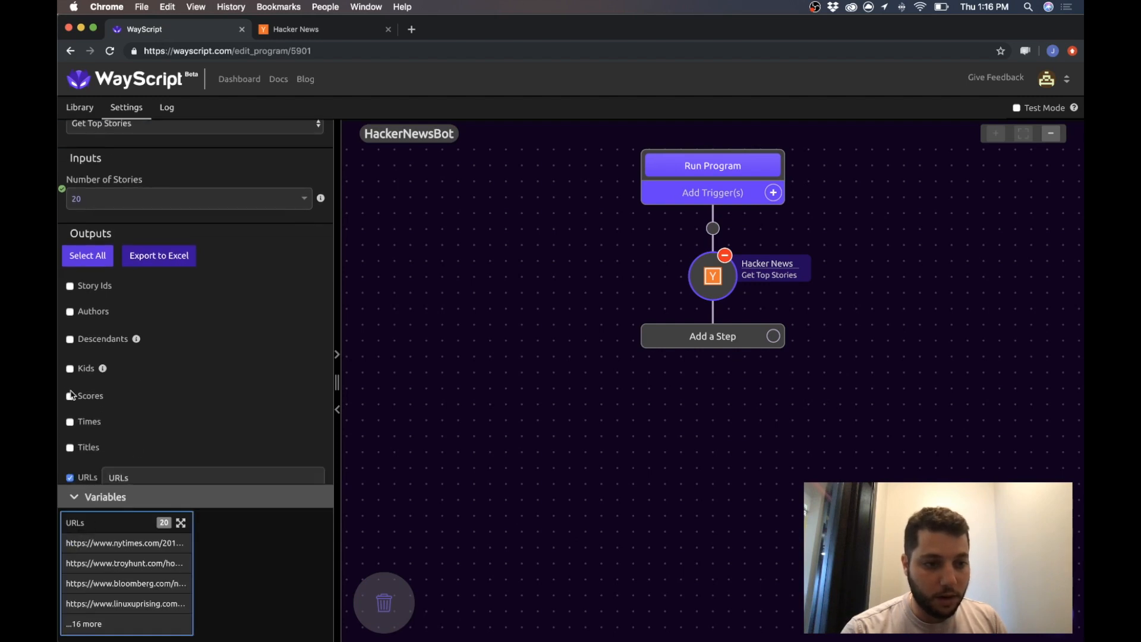
pyautogui.click(70, 395)
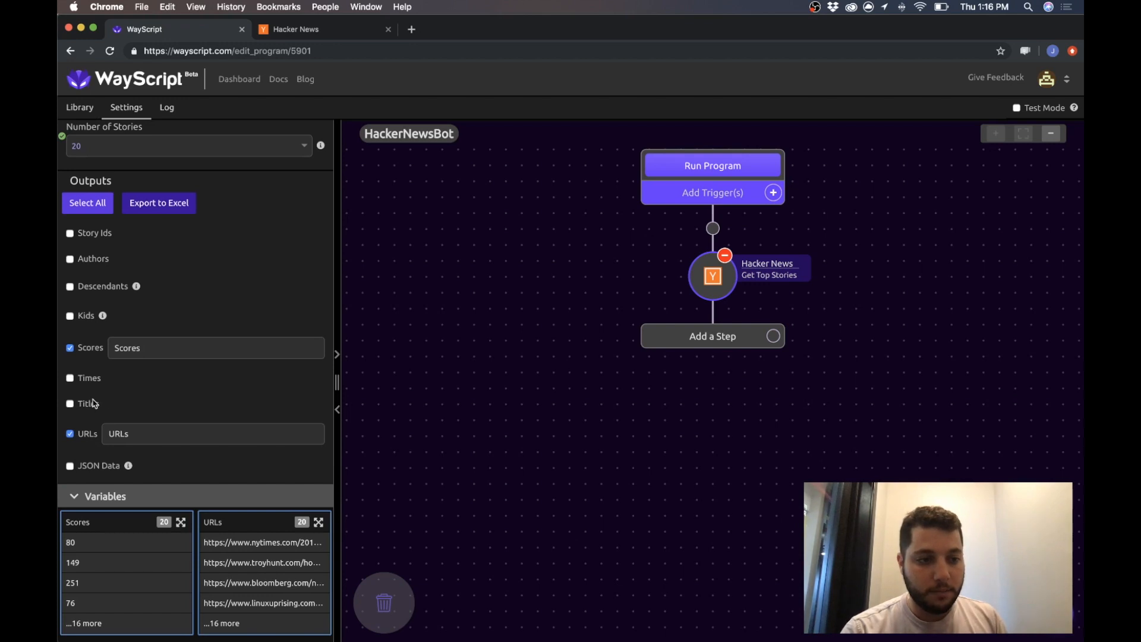
pyautogui.moveTo(224, 211)
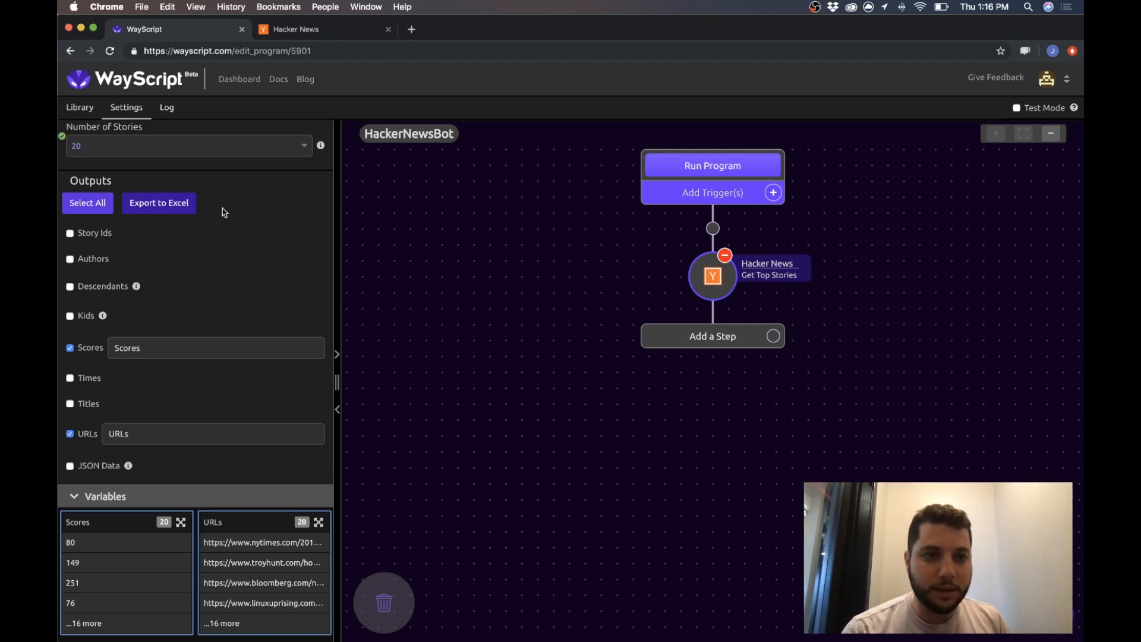
pyautogui.click(304, 29)
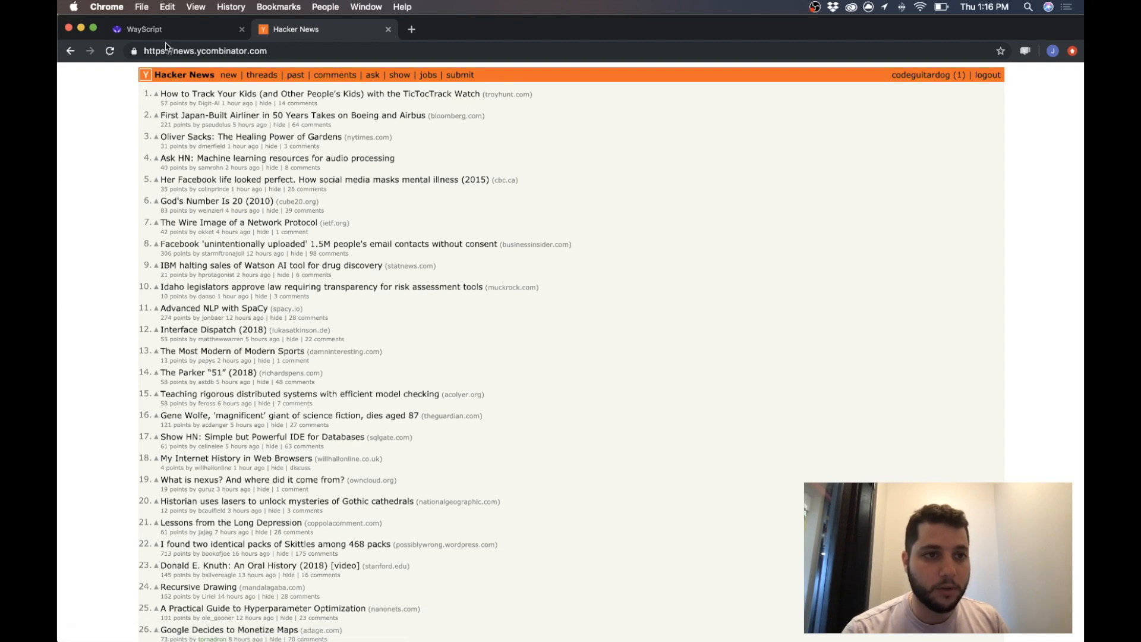
pyautogui.click(175, 29)
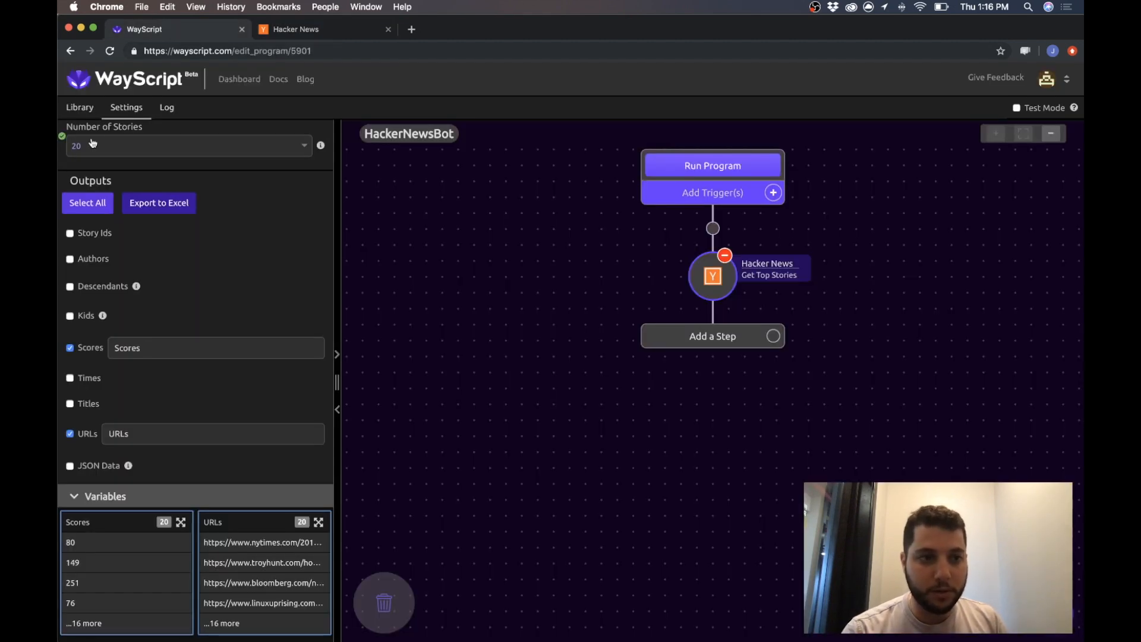
# Add a Loop over URLs and Scores, naming the item variables URL and Score.
pyautogui.click(79, 107)
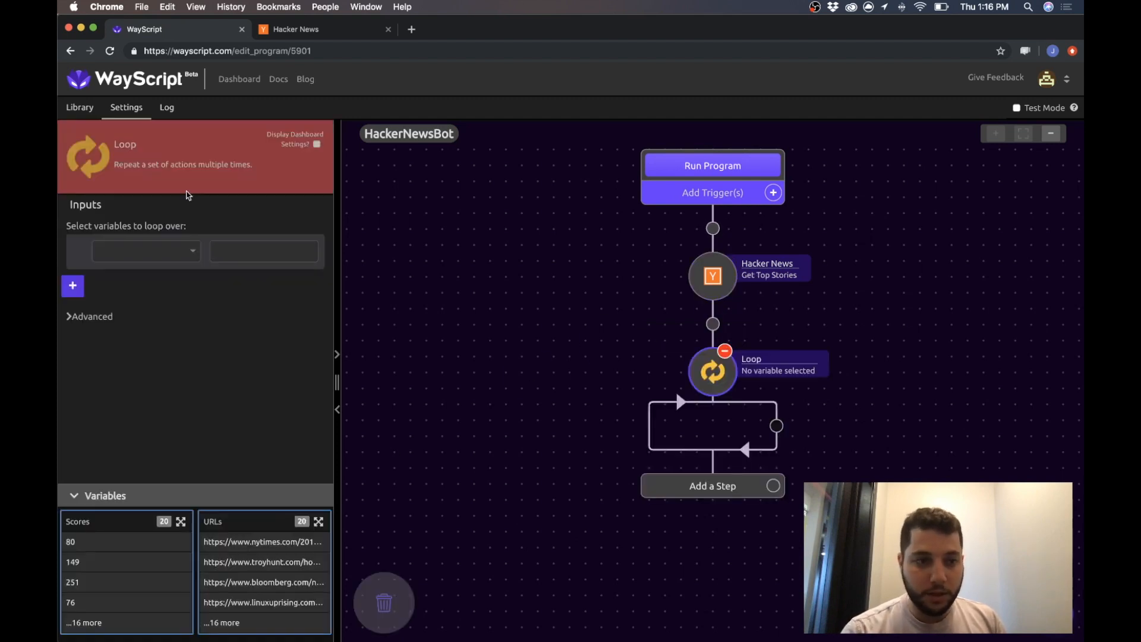
pyautogui.click(143, 251)
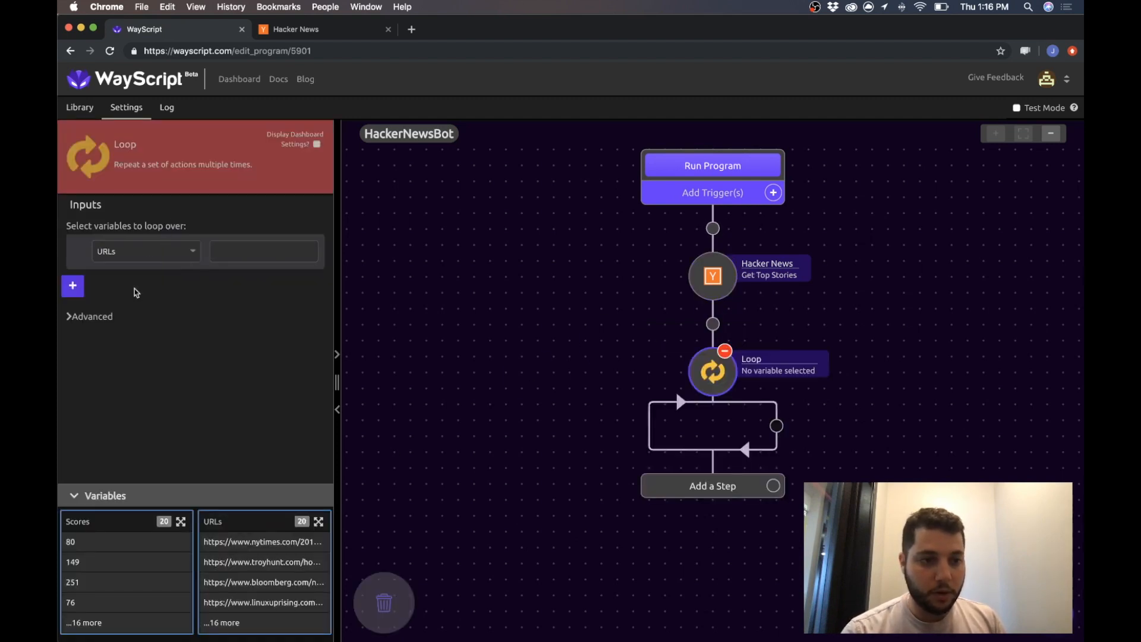
pyautogui.click(71, 285)
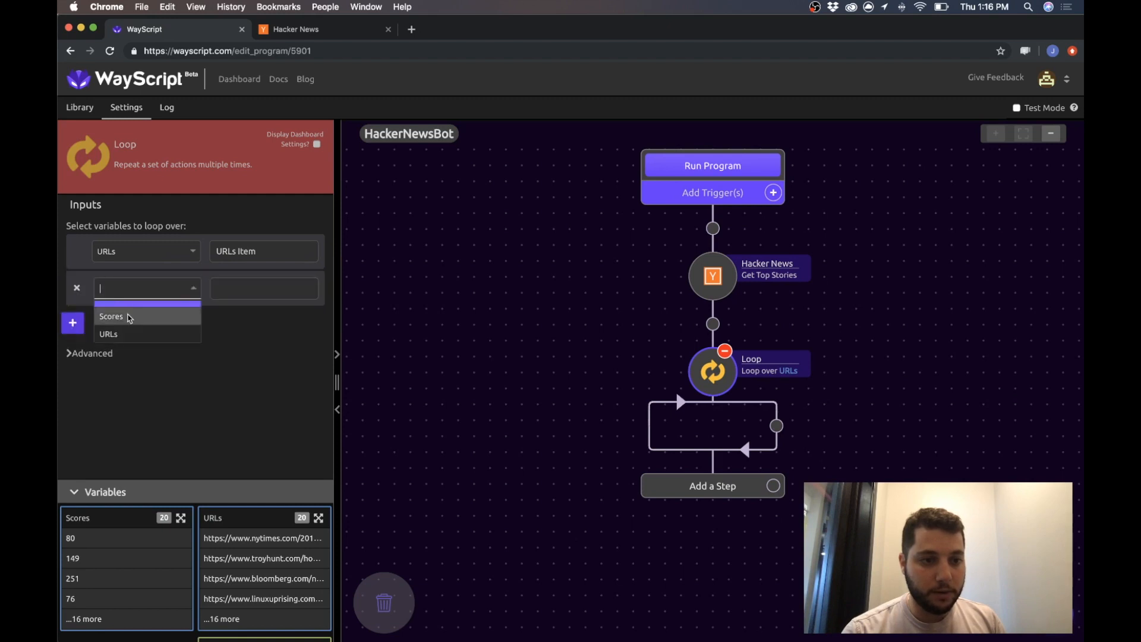
pyautogui.click(111, 316)
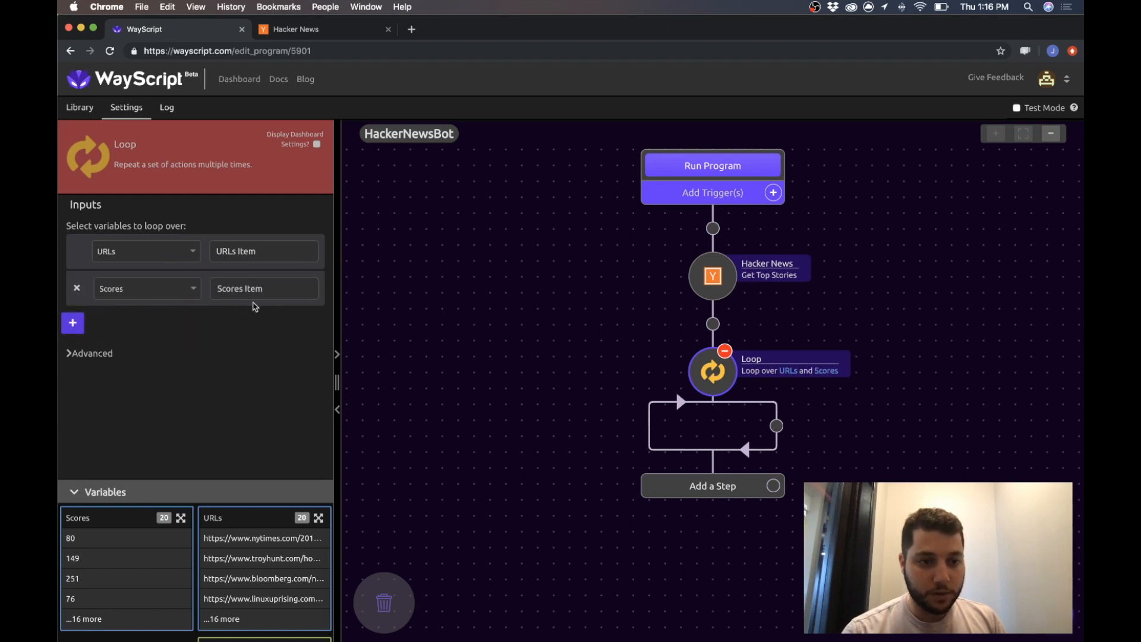
pyautogui.moveTo(142, 159)
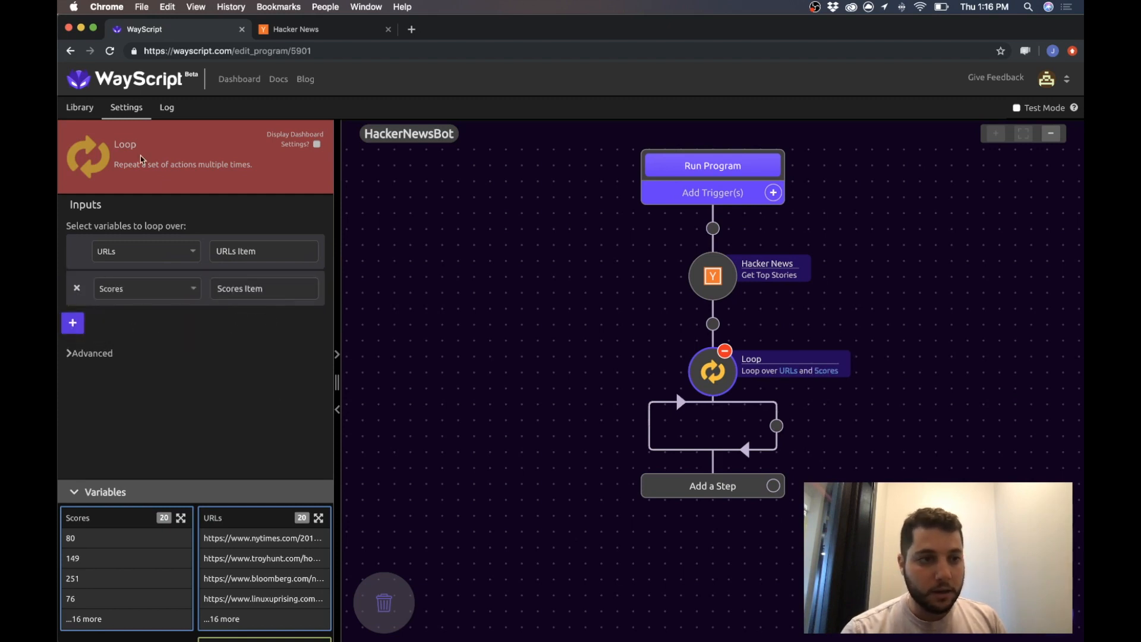
pyautogui.doubleClick(240, 251)
pyautogui.write('URL')
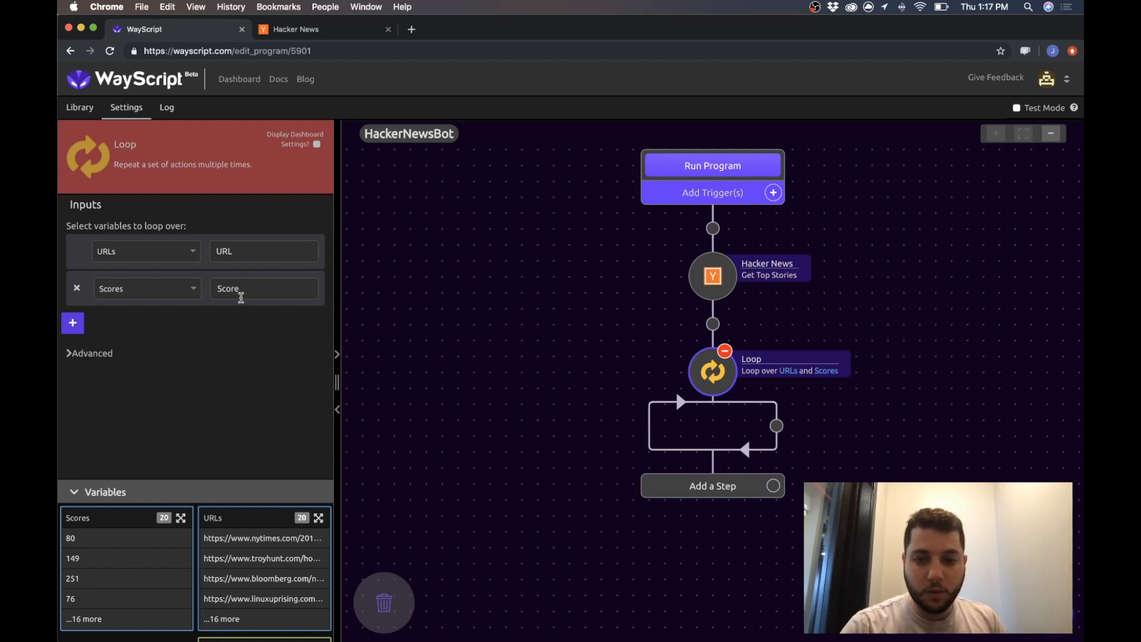
pyautogui.click(79, 107)
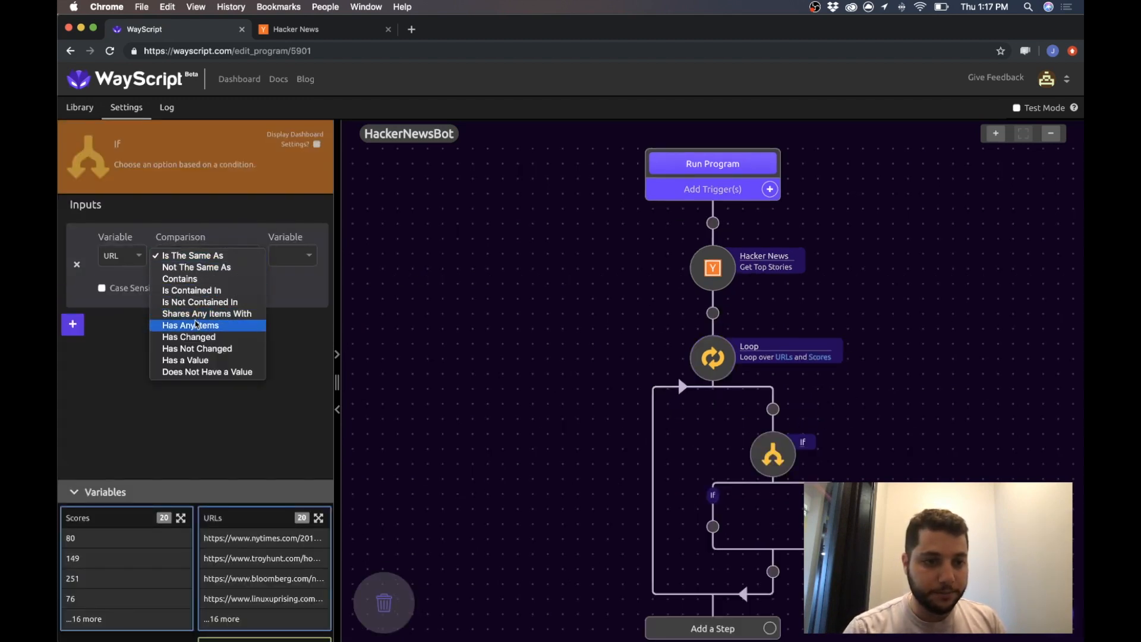
# Set the If step to test whether URL contains nytimes.com, after checking story domains on Hacker News.
pyautogui.click(180, 279)
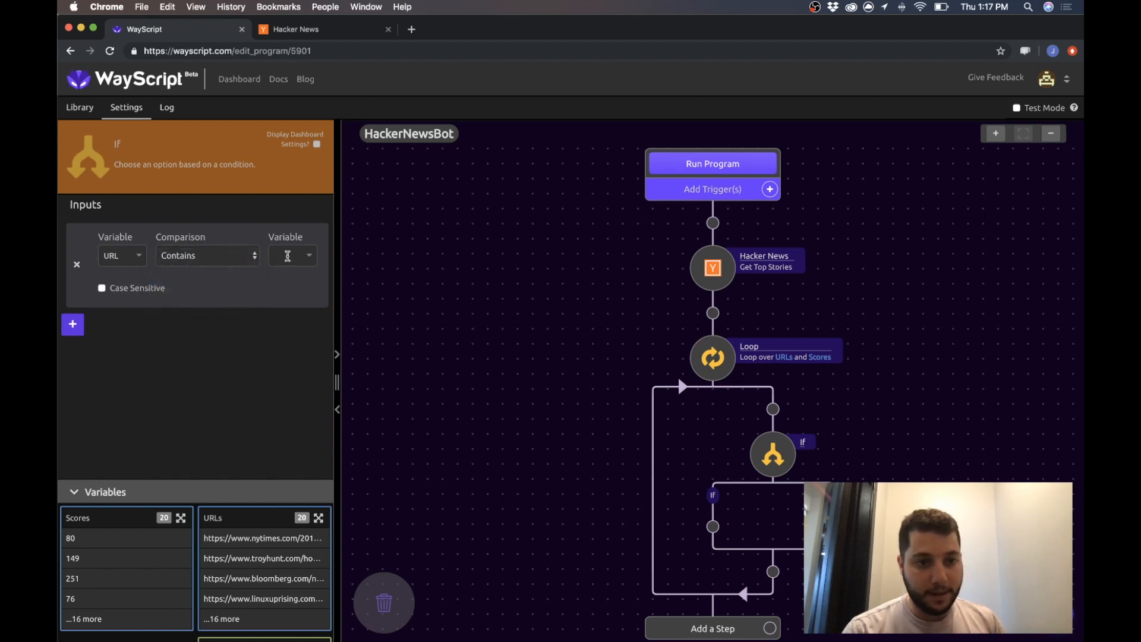
pyautogui.click(296, 29)
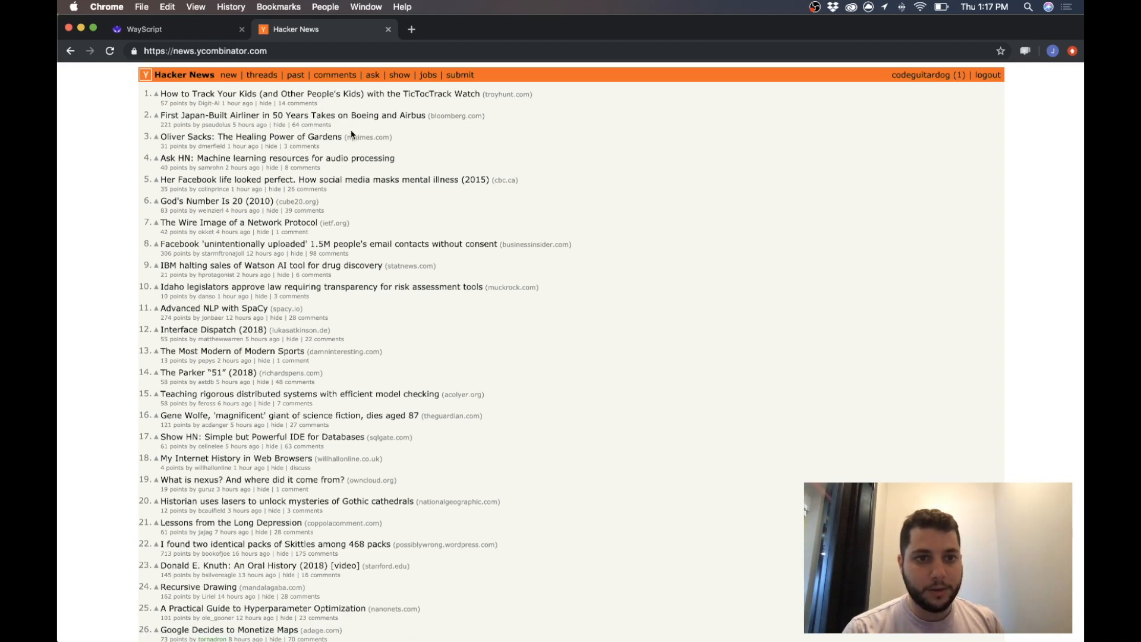
pyautogui.click(143, 29)
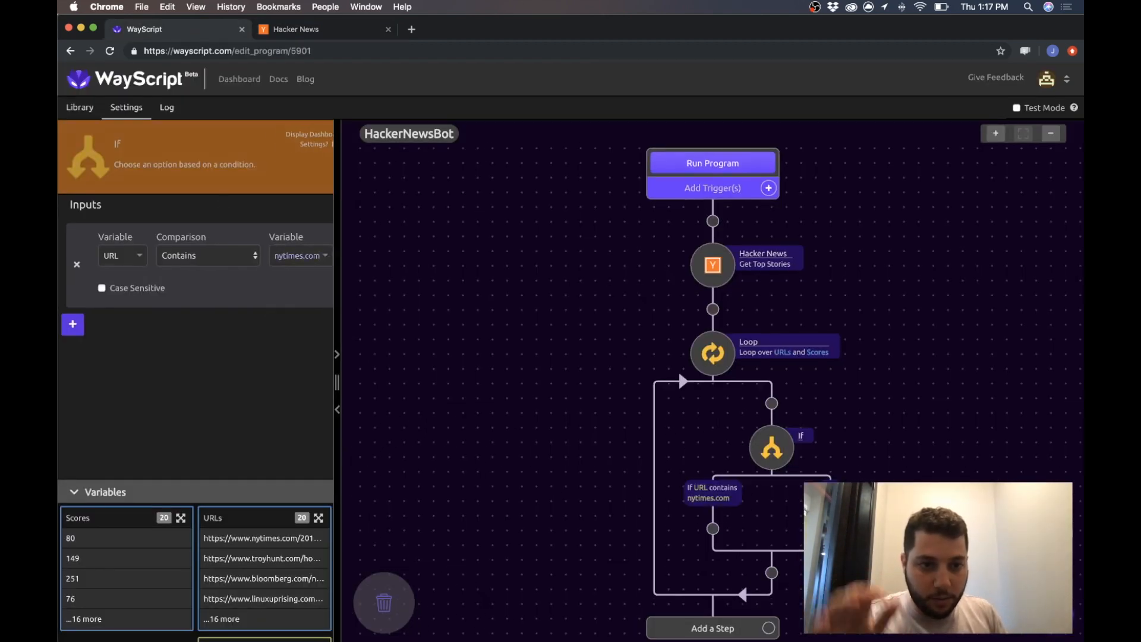
pyautogui.moveTo(207, 279)
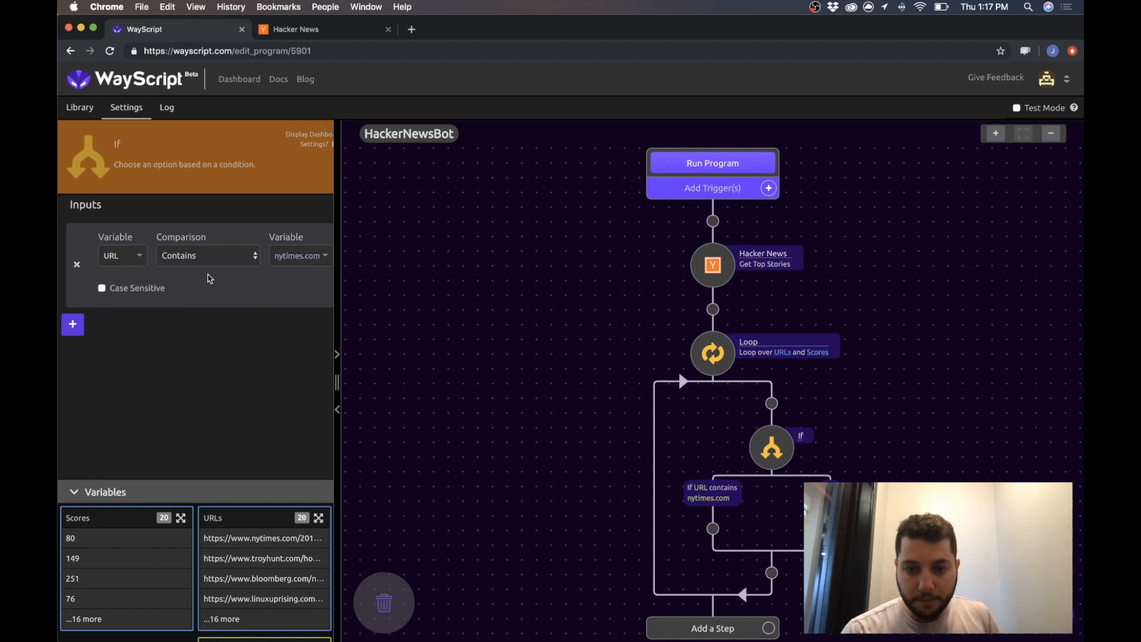
pyautogui.click(79, 107)
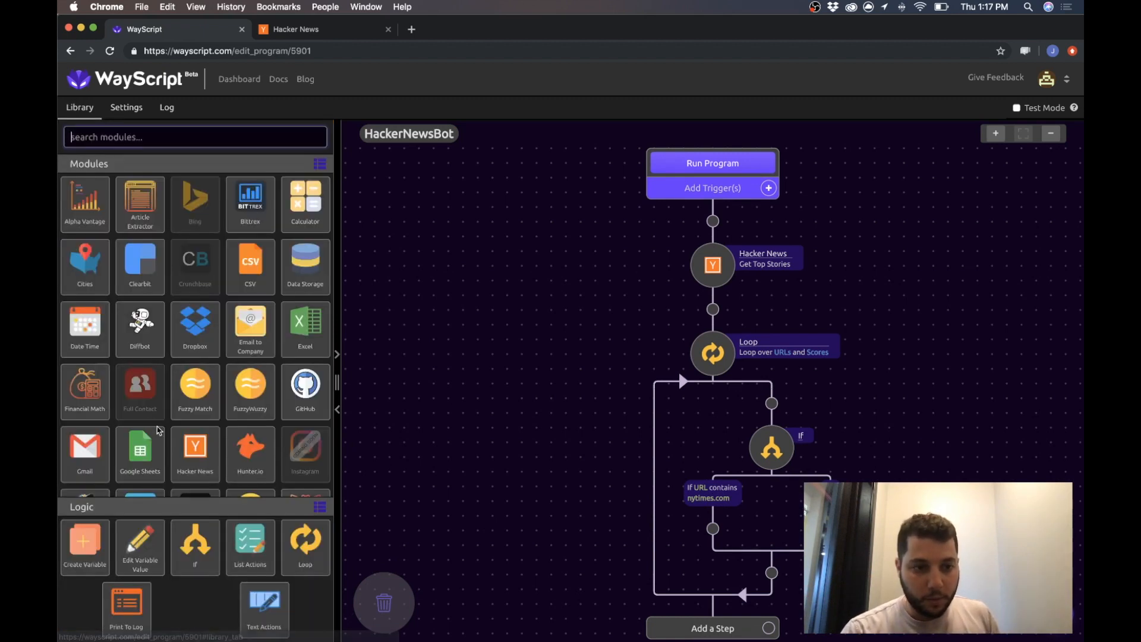
# Add a Slack step inside the condition that writes to the news channel of WayScript Demo.
pyautogui.scroll(-3)
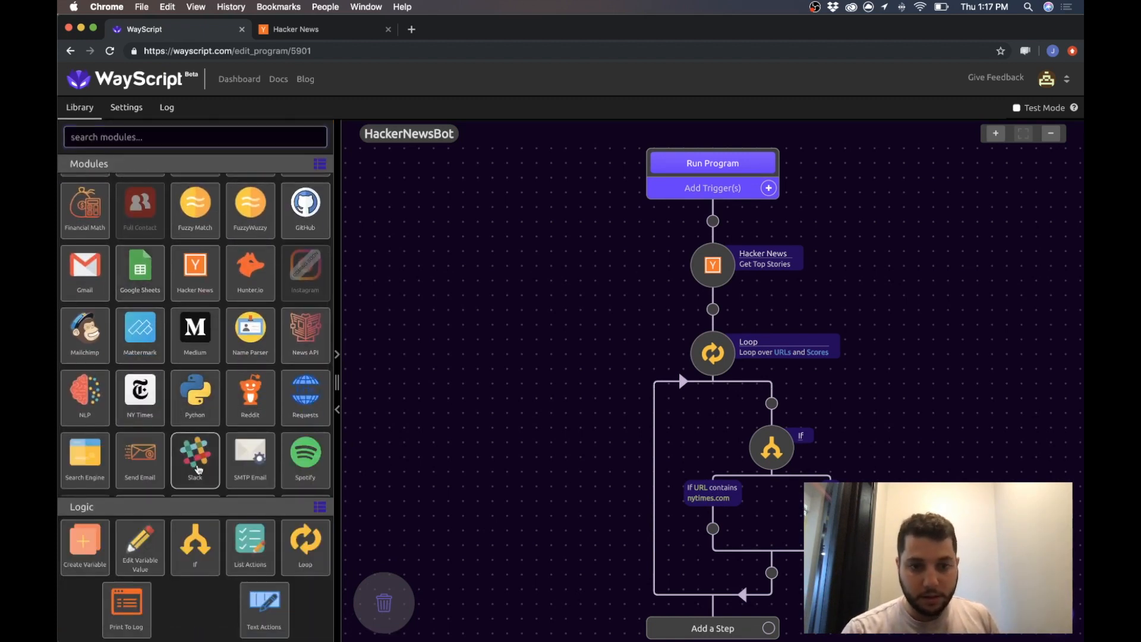
pyautogui.click(194, 459)
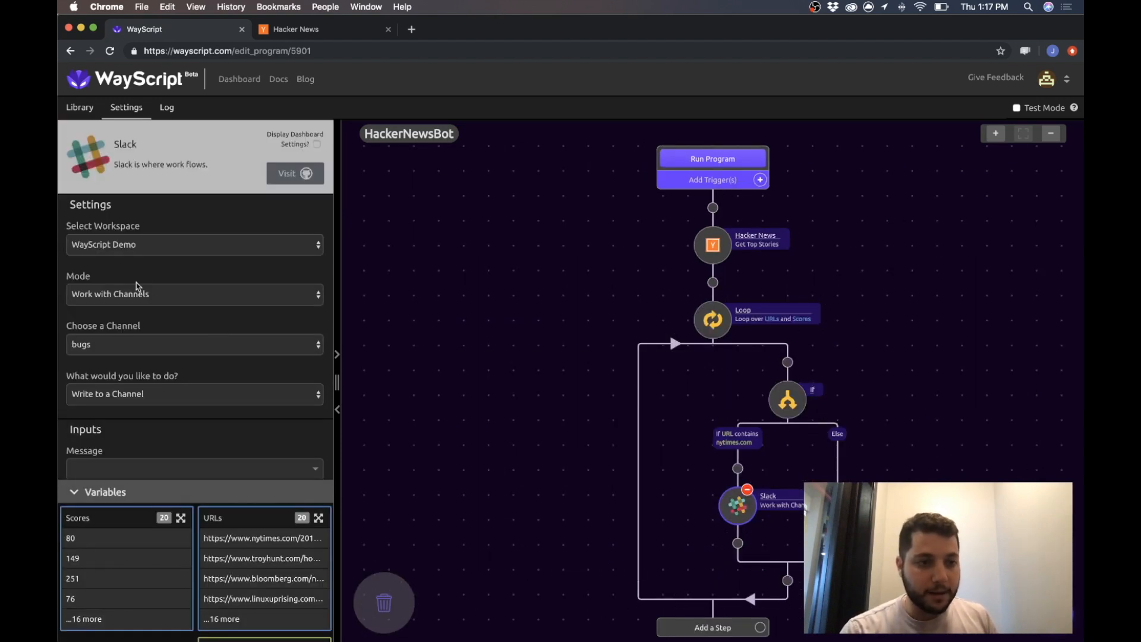
pyautogui.scroll(-3)
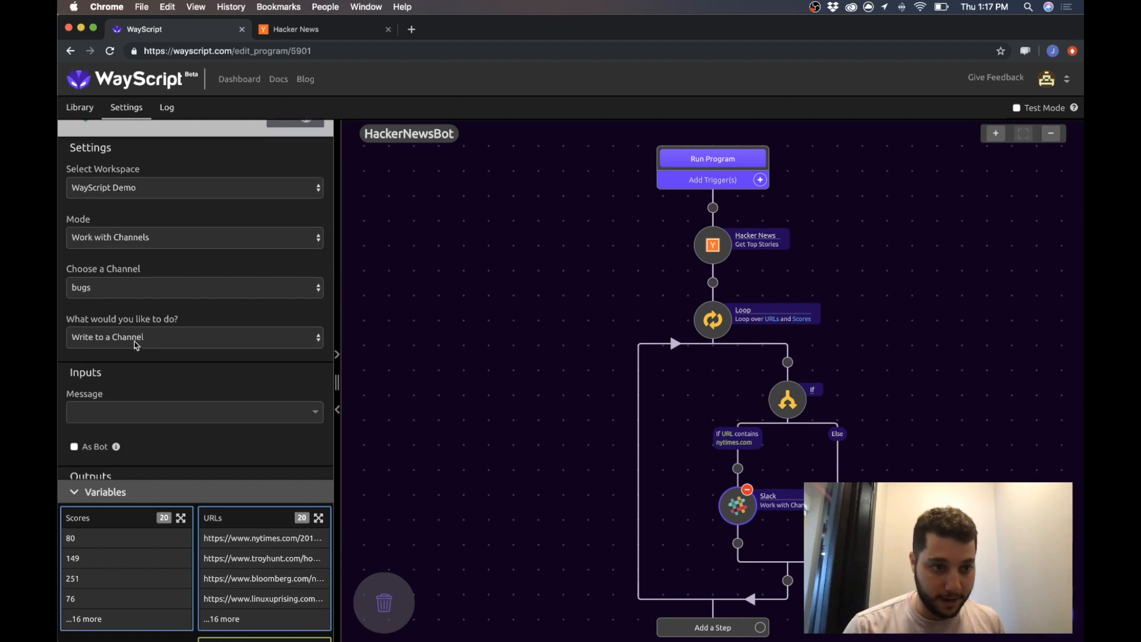
pyautogui.click(194, 287)
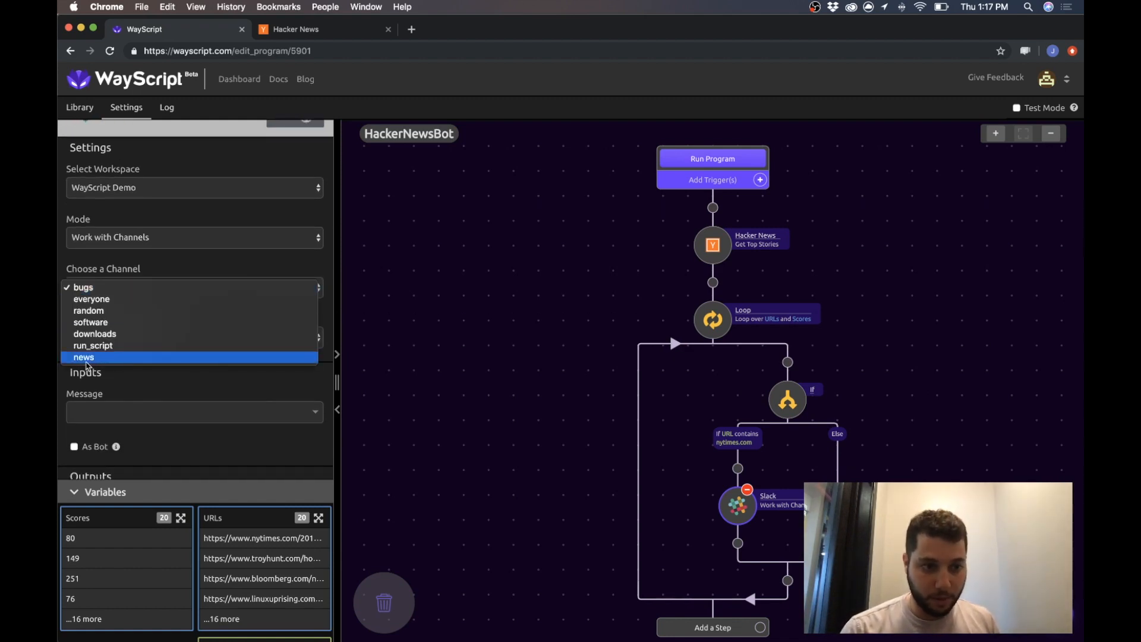
pyautogui.click(83, 357)
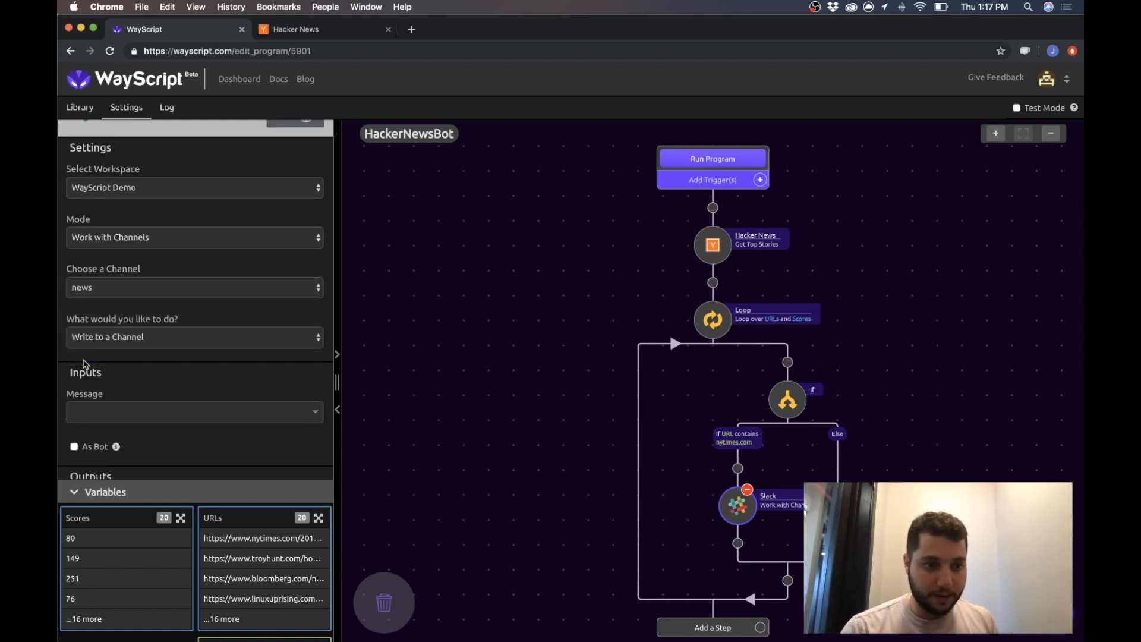
pyautogui.scroll(3)
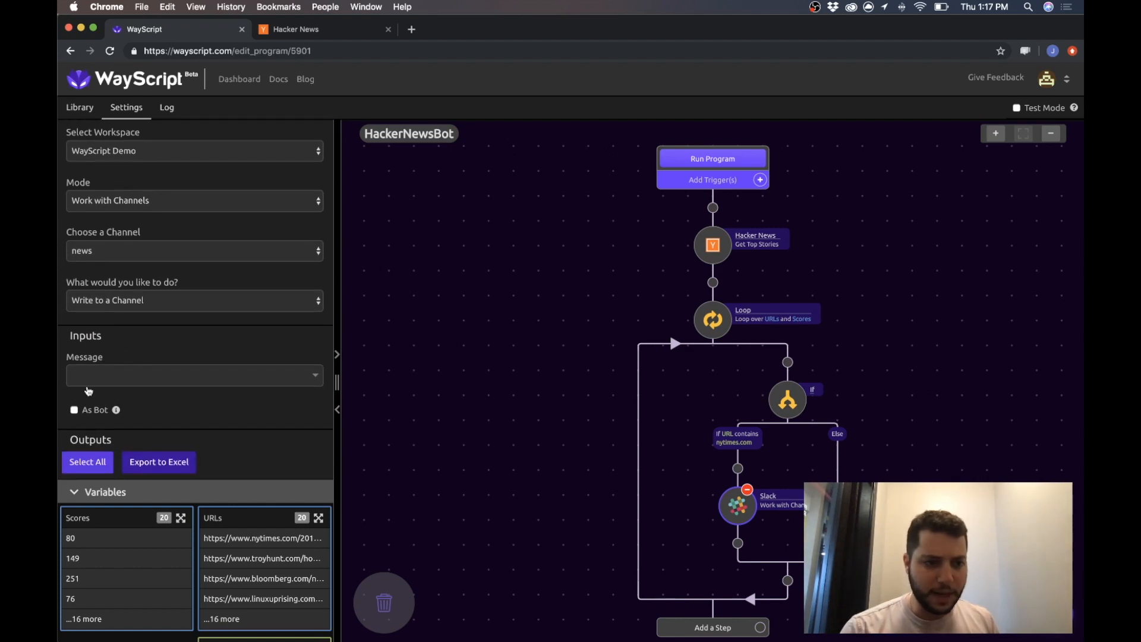
pyautogui.moveTo(122, 366)
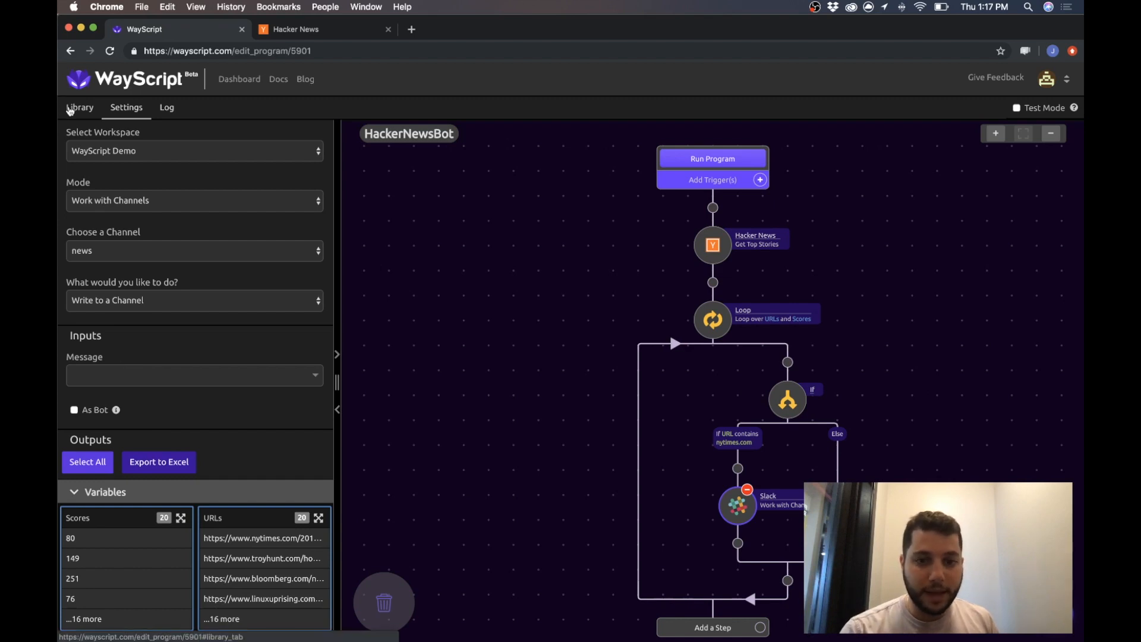
# Create variable Slack Message before Slack: '[URL] is trending on Hacker News with [Score] upvotes!'.
pyautogui.click(79, 107)
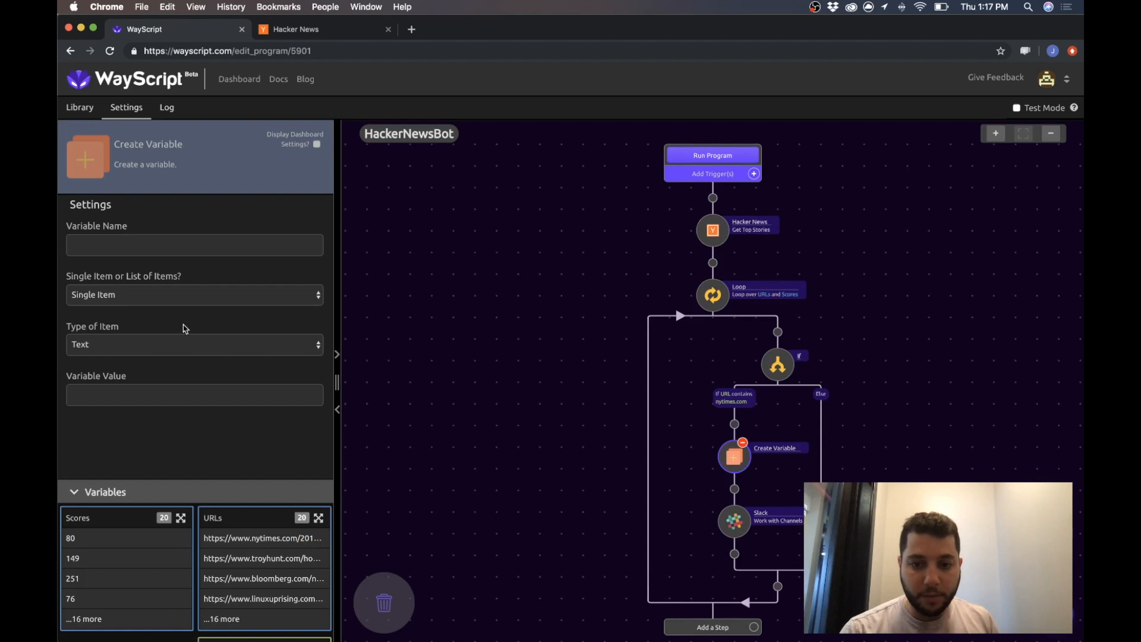
pyautogui.write('Slack Message')
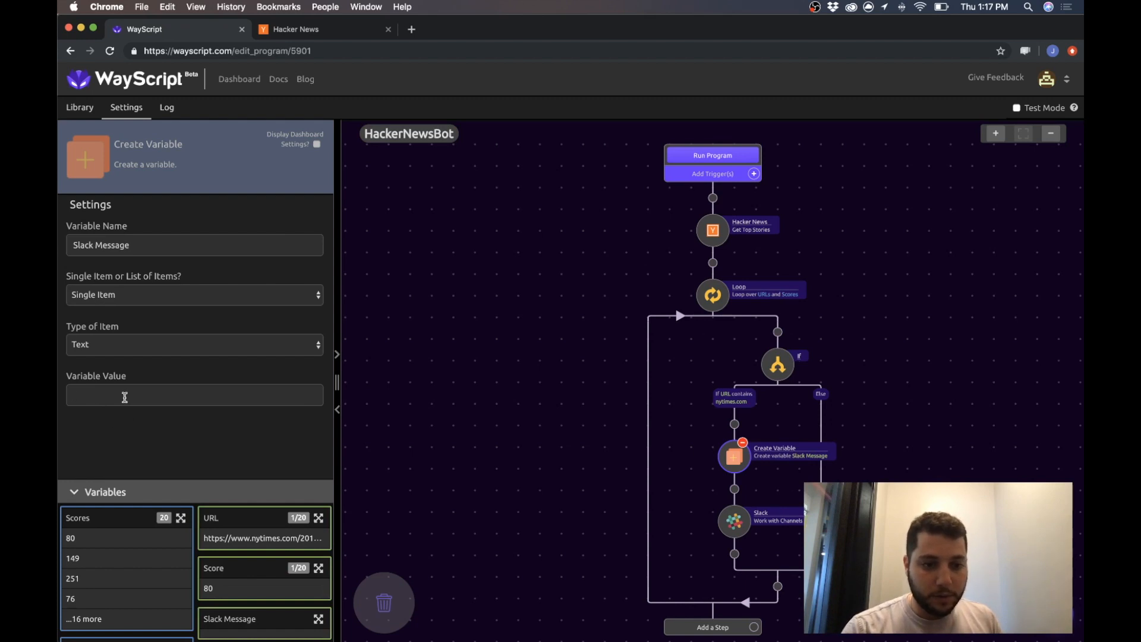
pyautogui.write('[URL]')
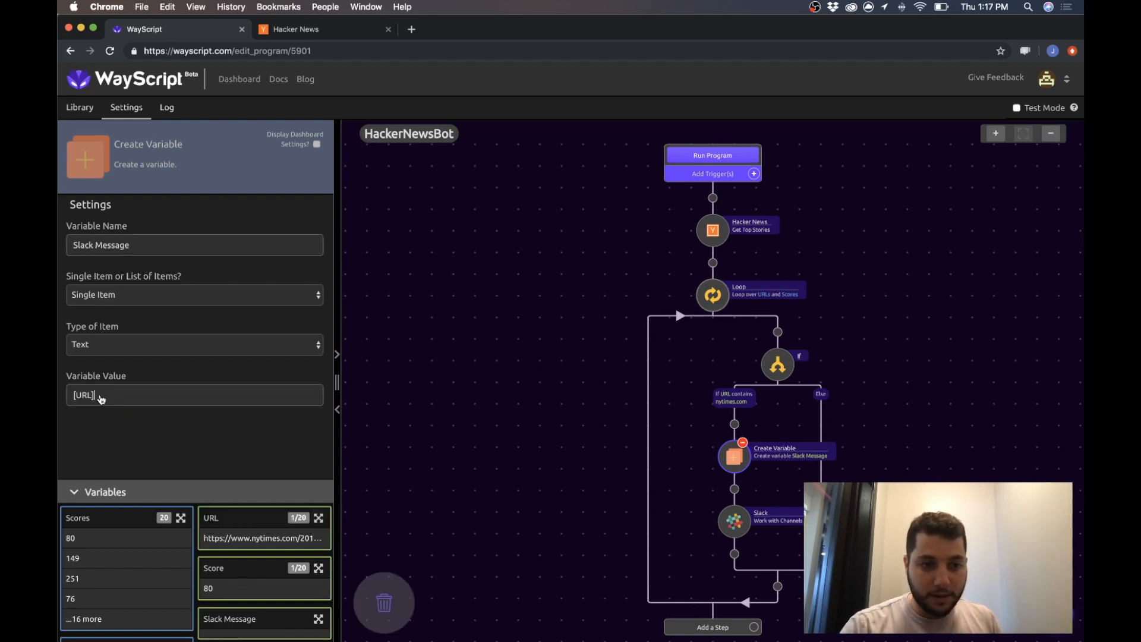
pyautogui.write('is')
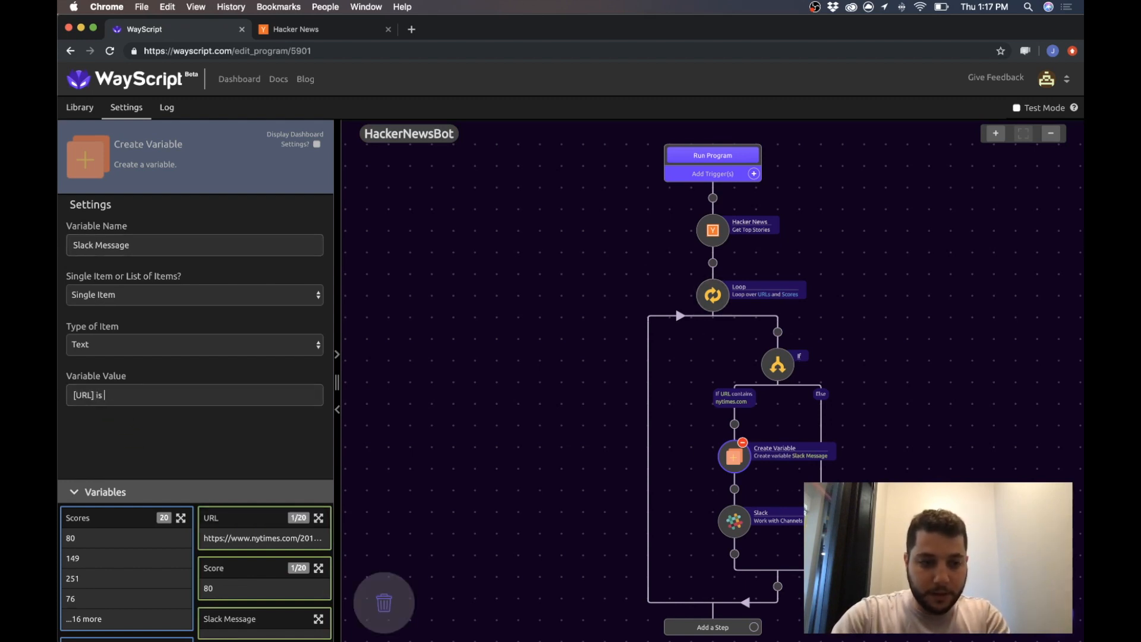
pyautogui.write('trending on Hacker News with')
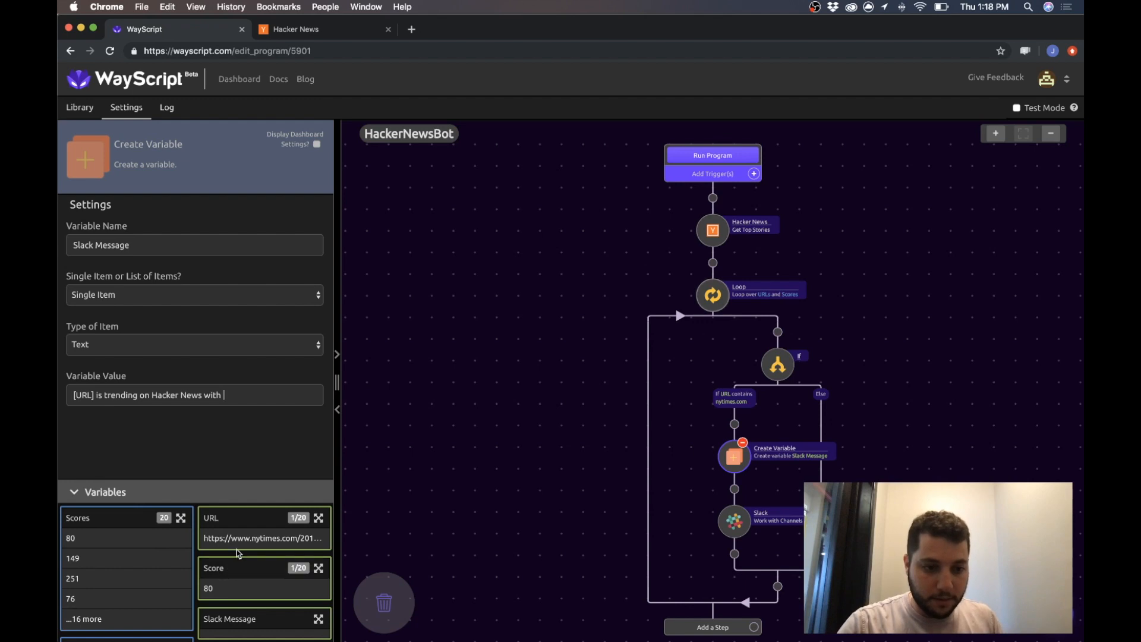
pyautogui.write('[Score]')
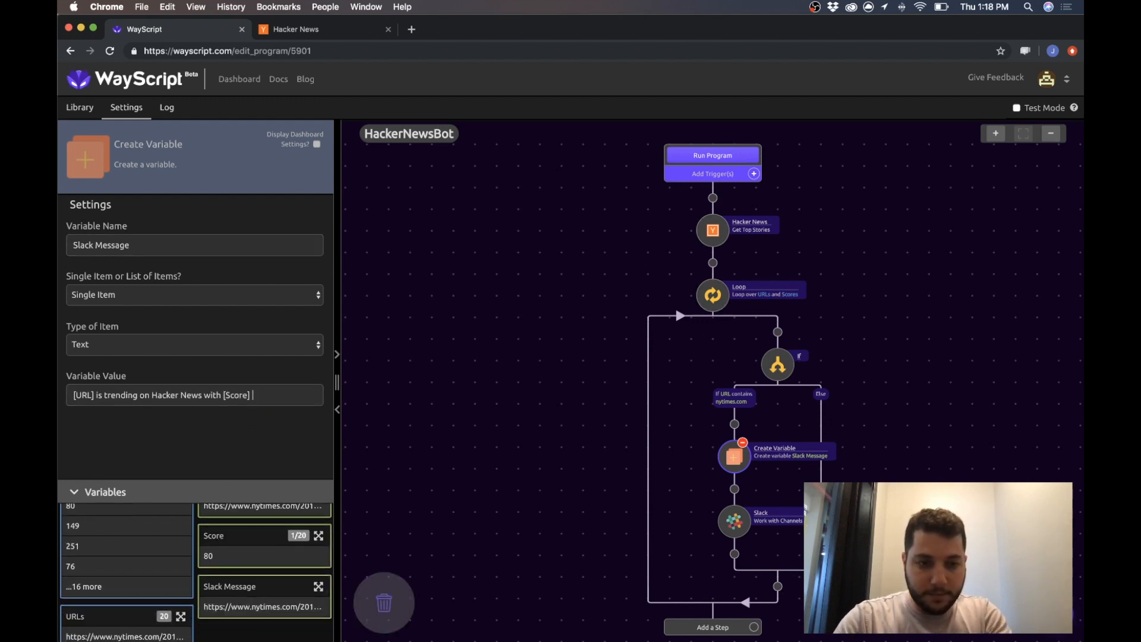
pyautogui.write('upvotes!')
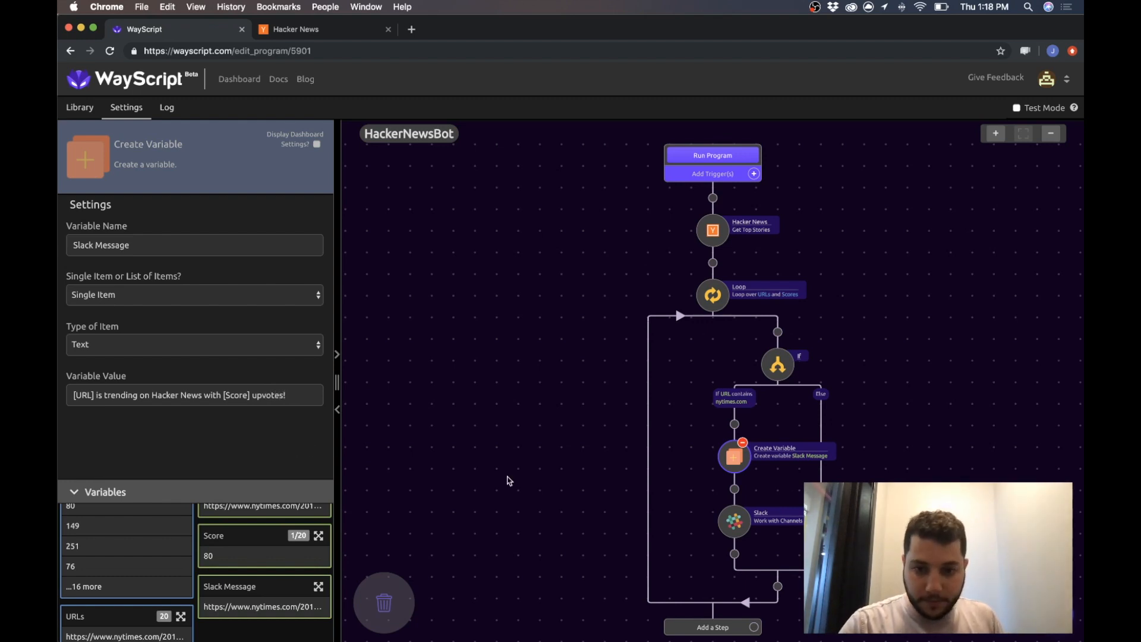
# Set the Slack message to the Slack Message variable, sent as bot HackerNewsBot.
pyautogui.click(734, 520)
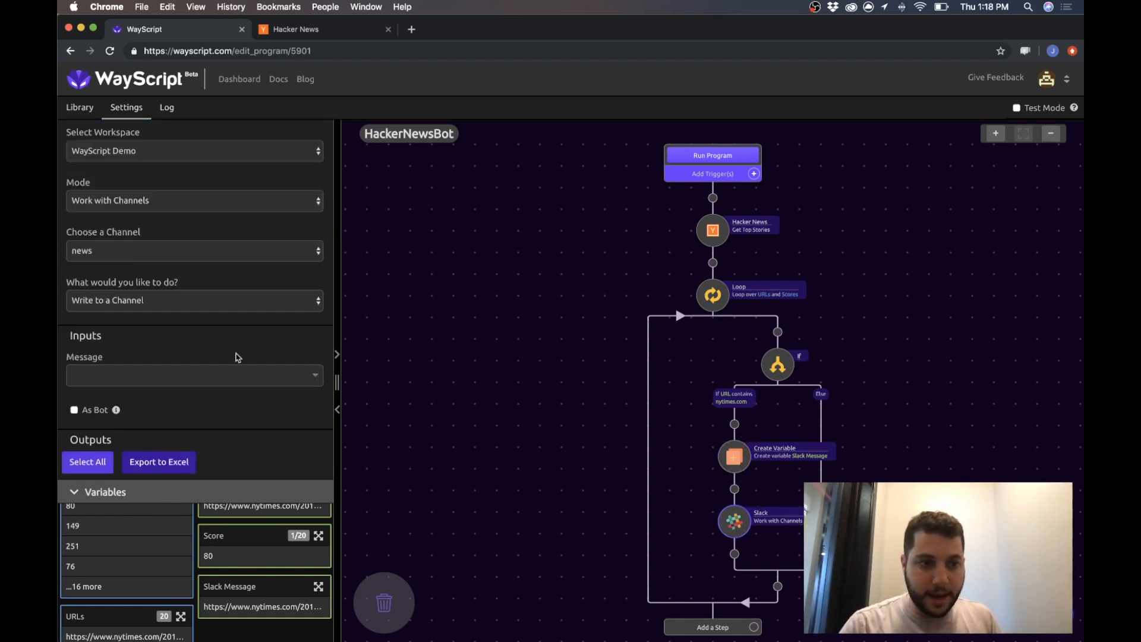
pyautogui.click(194, 375)
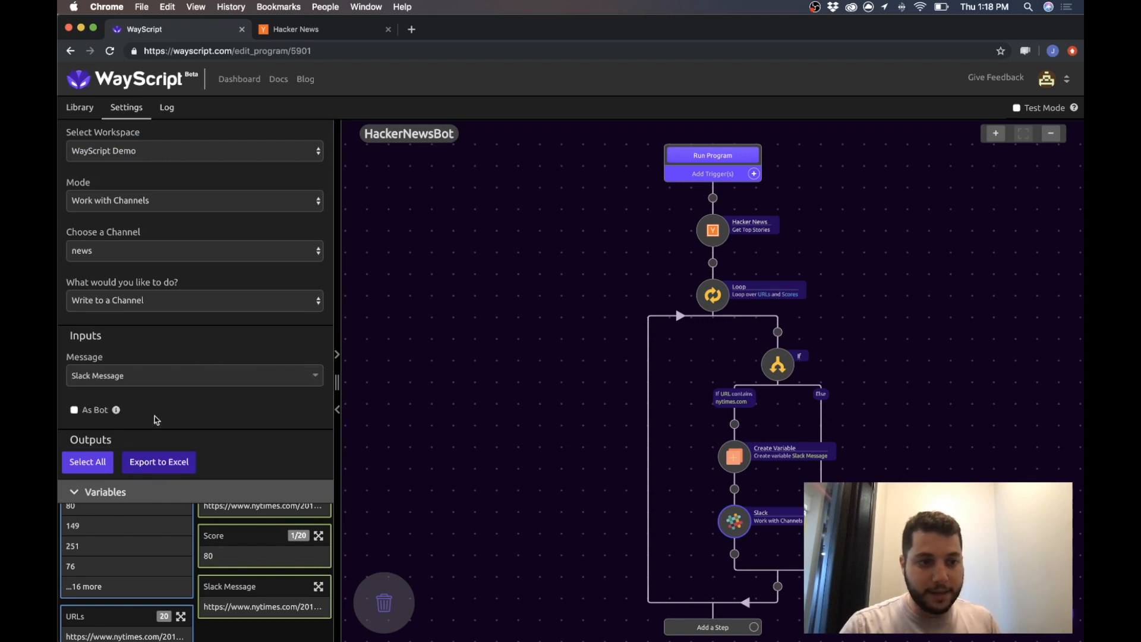
pyautogui.click(74, 409)
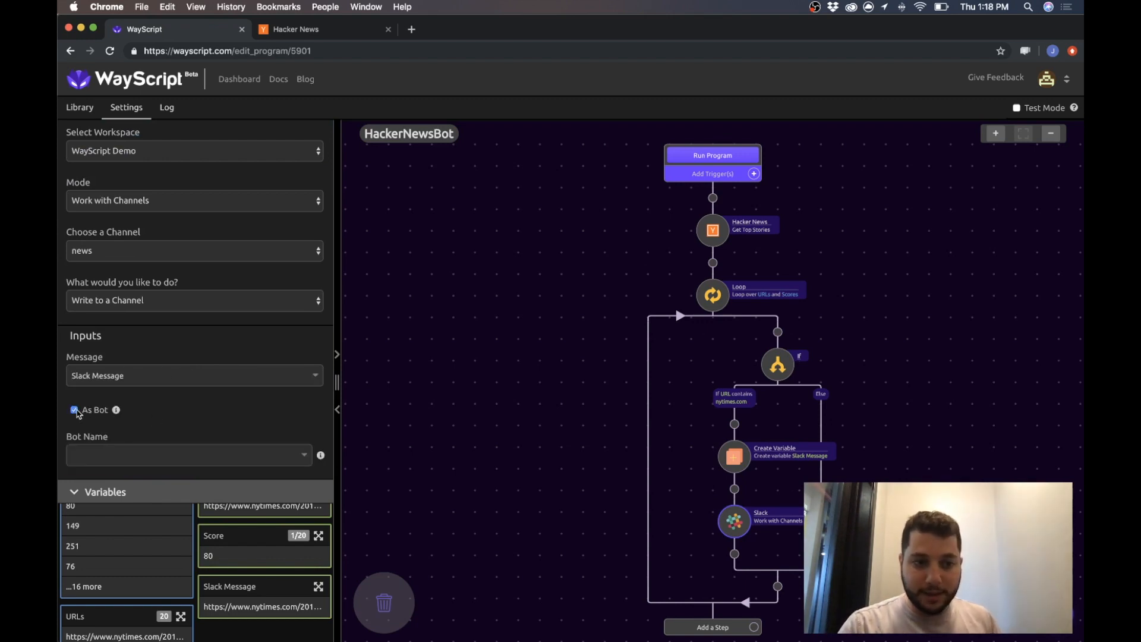
pyautogui.write('HackerNewsBot')
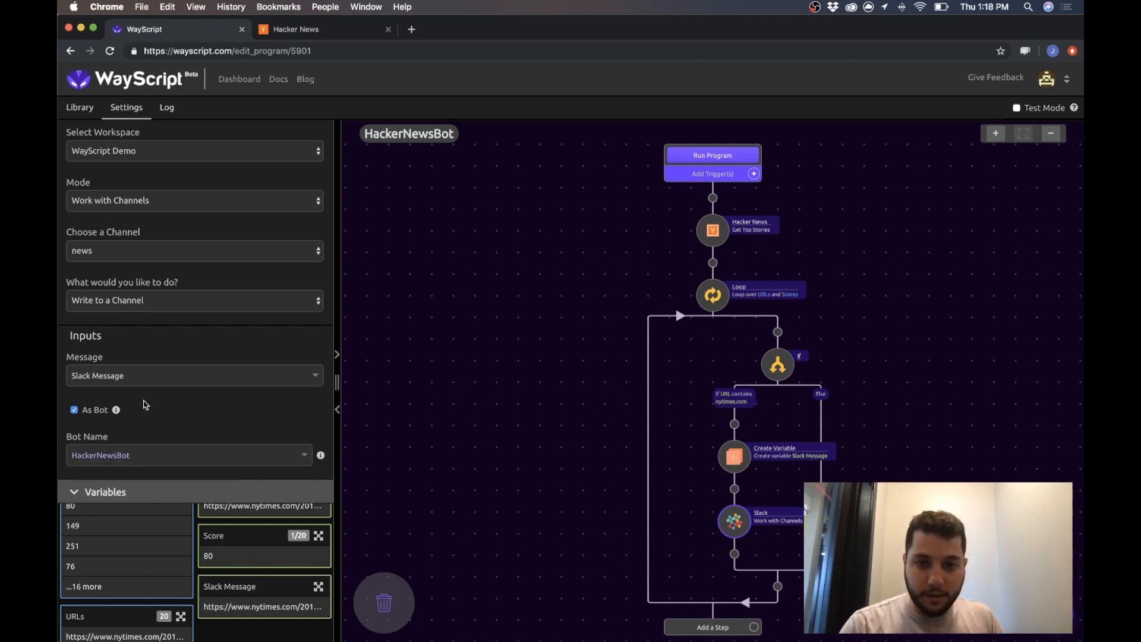
pyautogui.moveTo(713, 155)
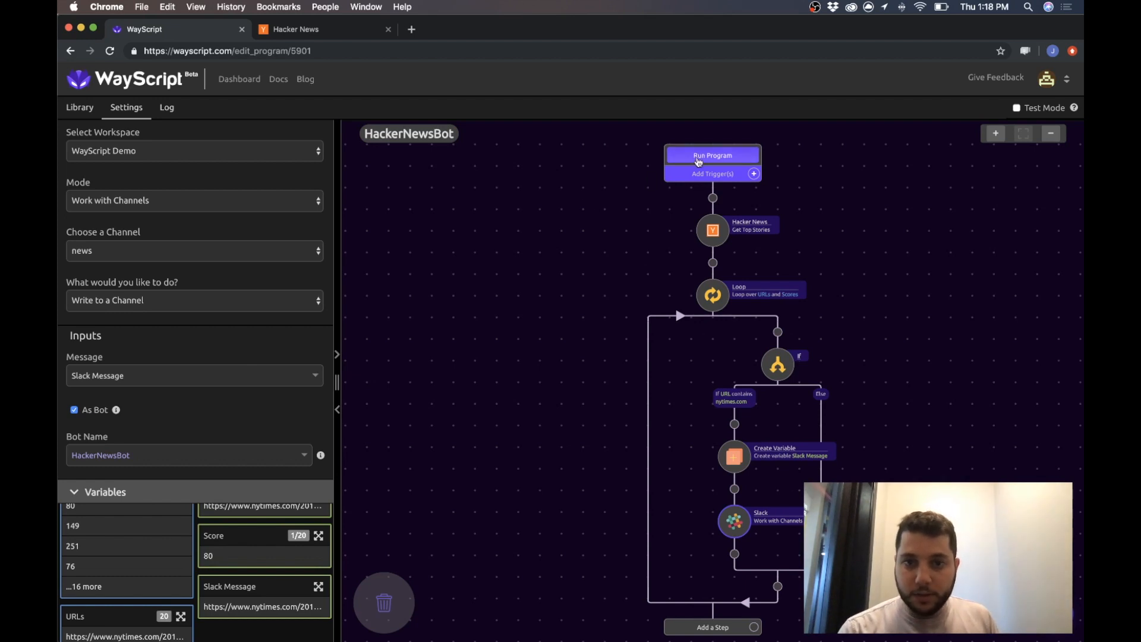
# Run the program once and bring up Slack to check the news post.
pyautogui.click(710, 156)
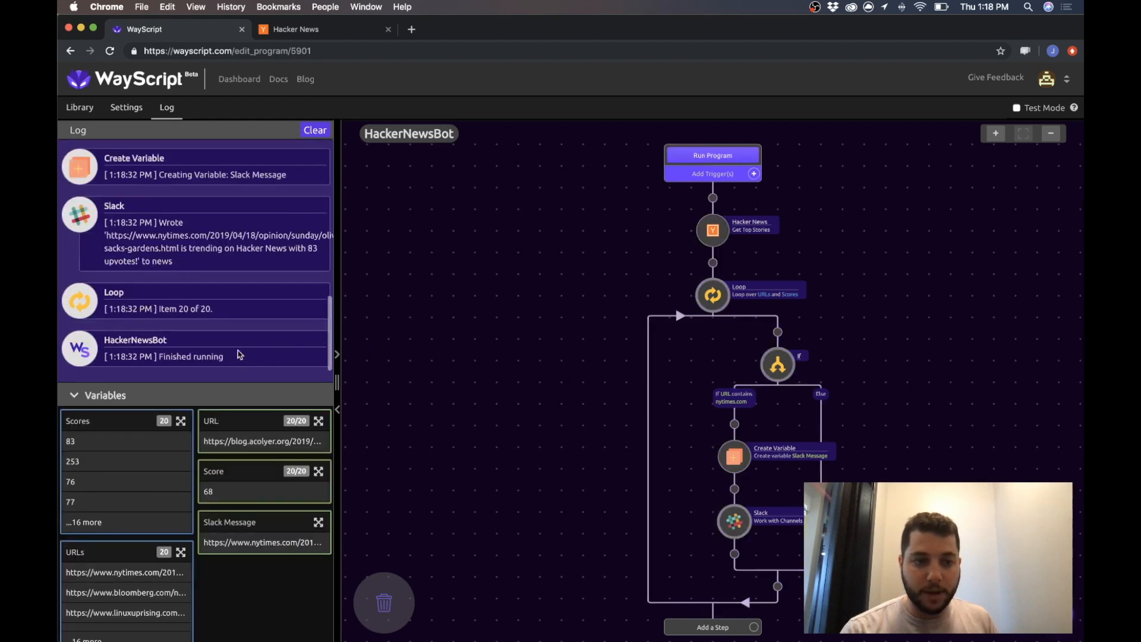
pyautogui.moveTo(619, 500)
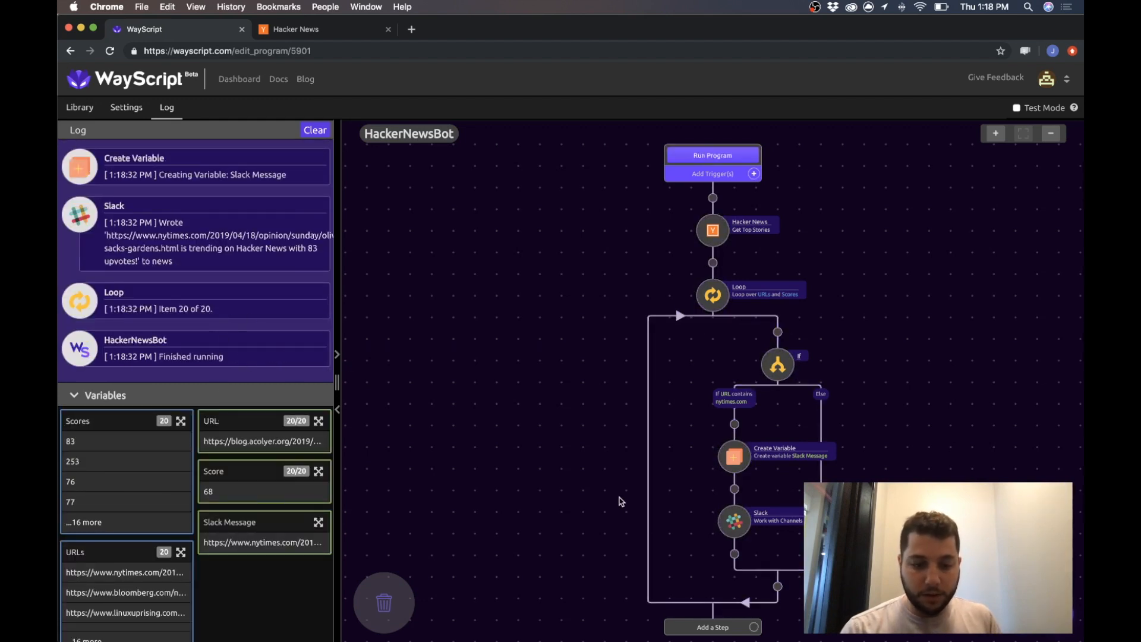
pyautogui.click(450, 322)
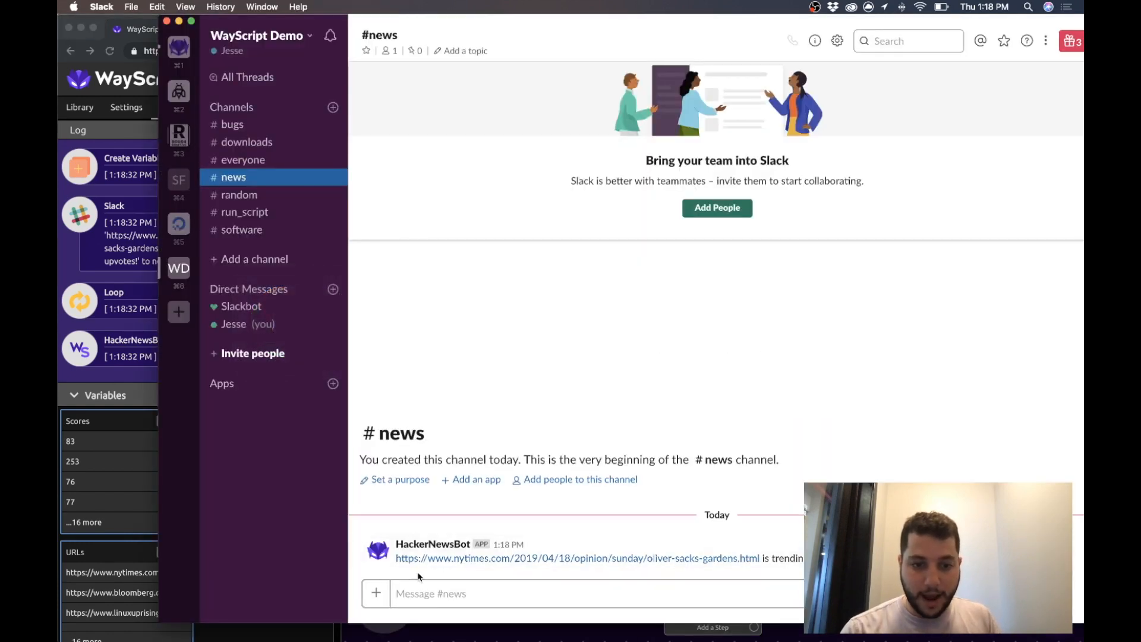
pyautogui.moveTo(755, 558)
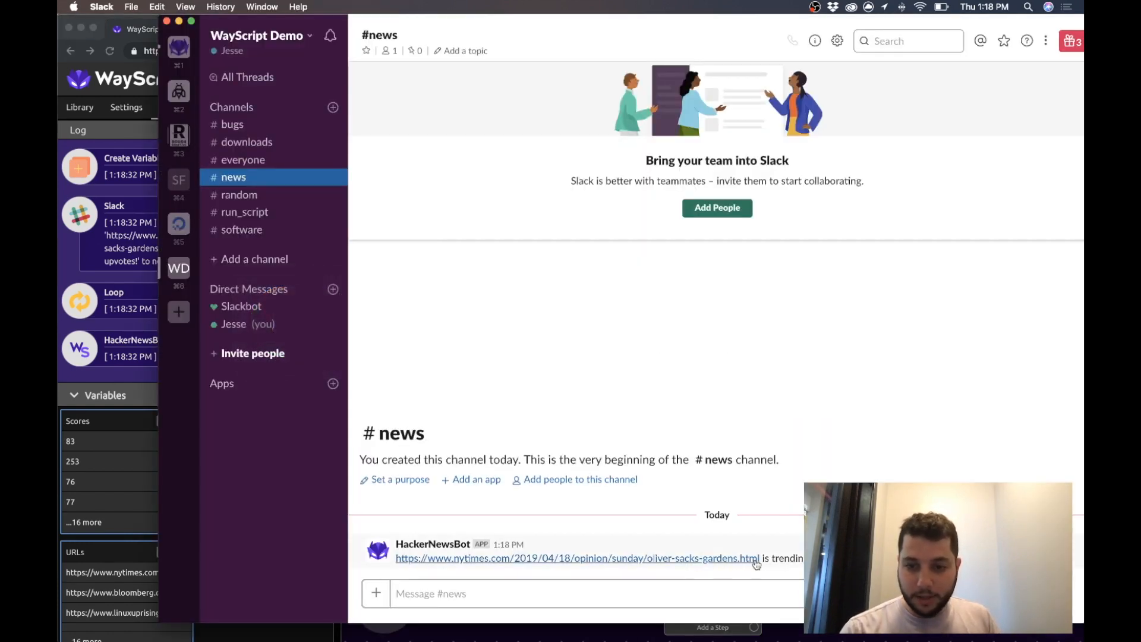
pyautogui.moveTo(461, 471)
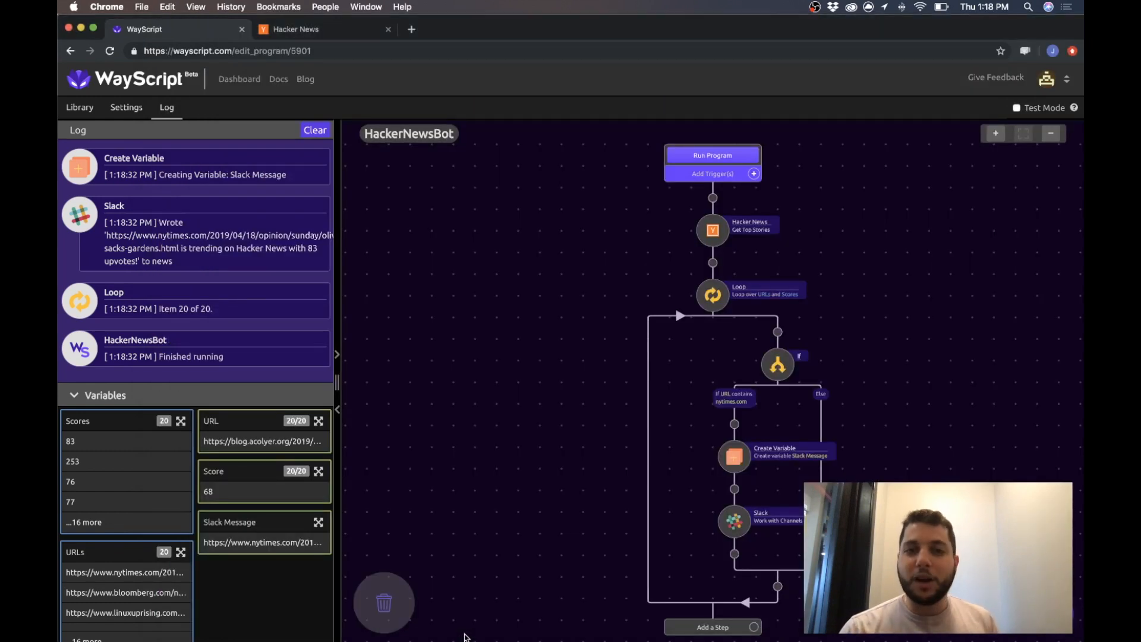
pyautogui.moveTo(447, 626)
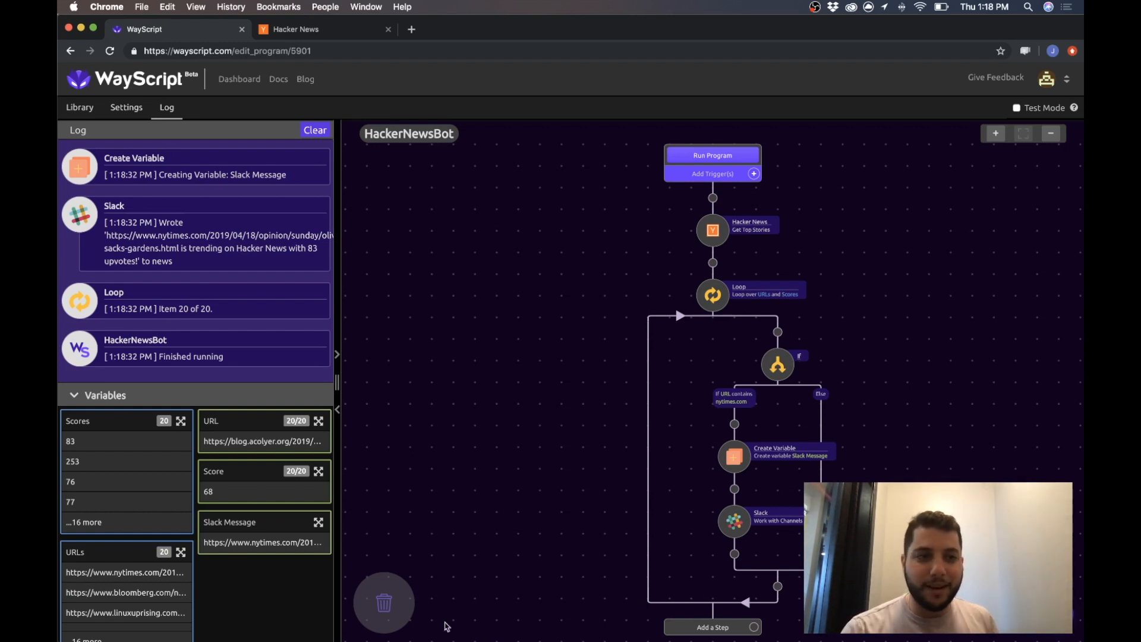
# Show the module library beside the HackerNewsBot workflow.
pyautogui.click(79, 107)
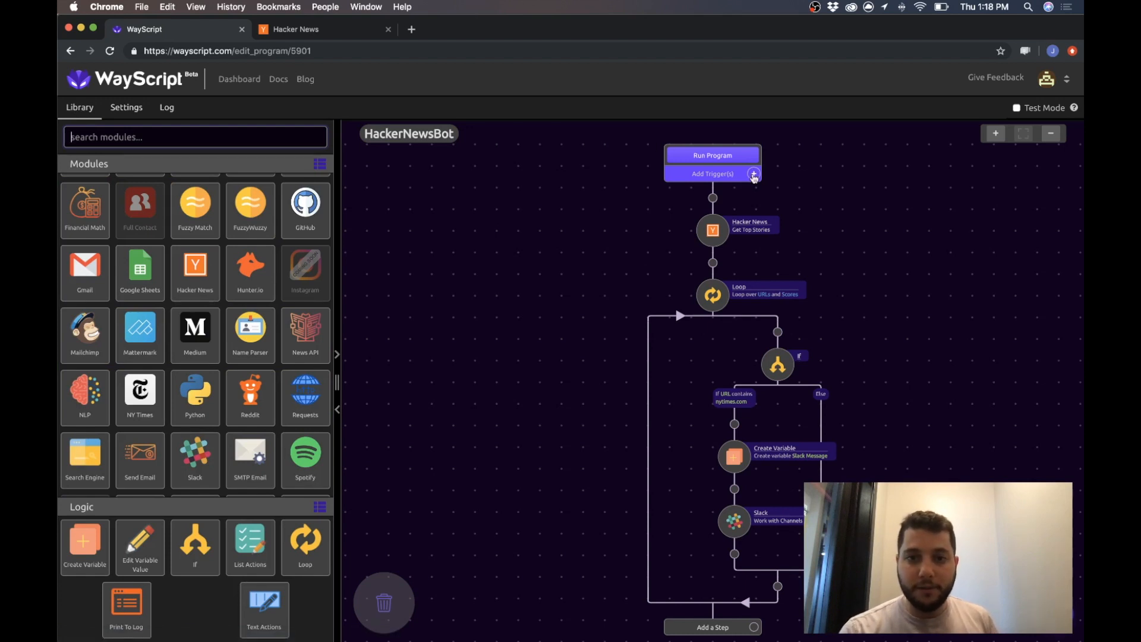
# Add a Time Trigger running daily at 10:00am and switch it on.
pyautogui.click(753, 175)
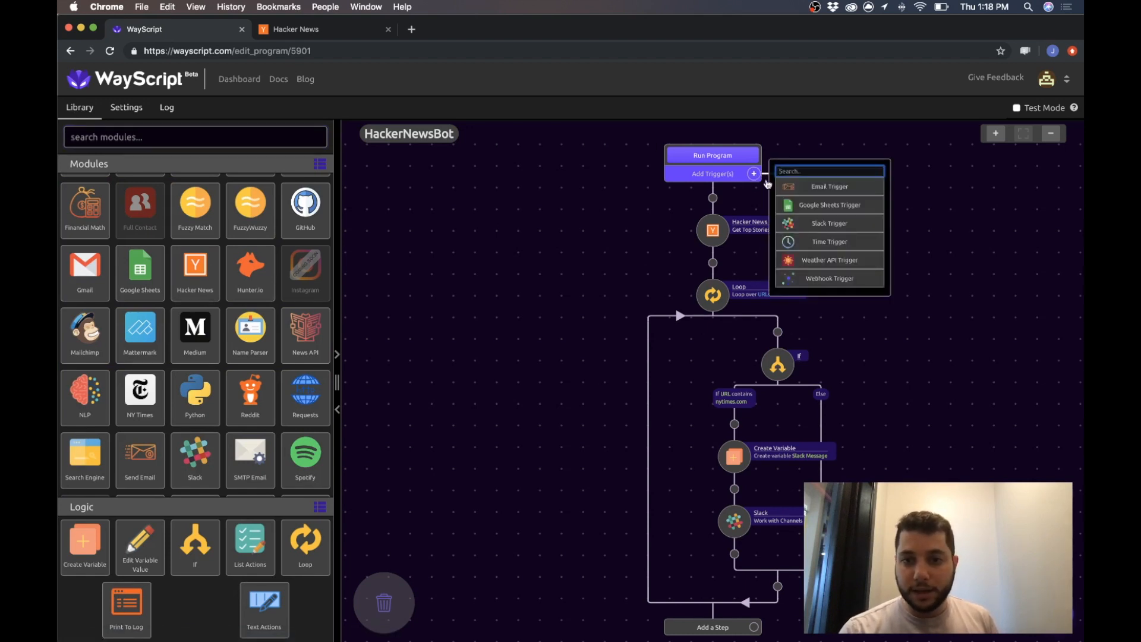
pyautogui.click(828, 242)
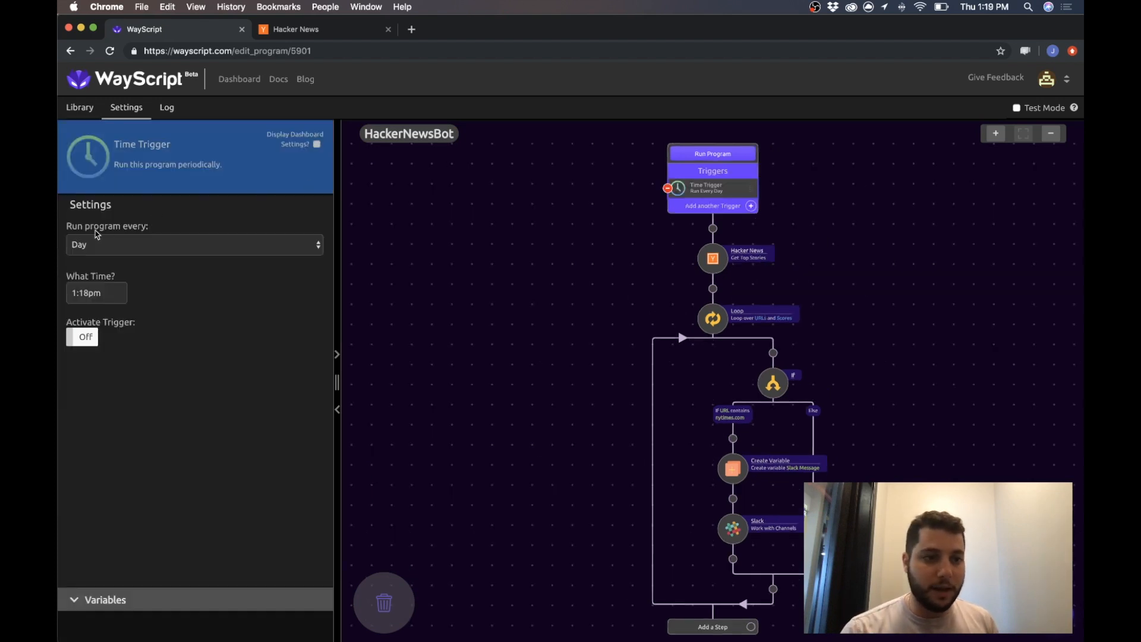
pyautogui.click(95, 293)
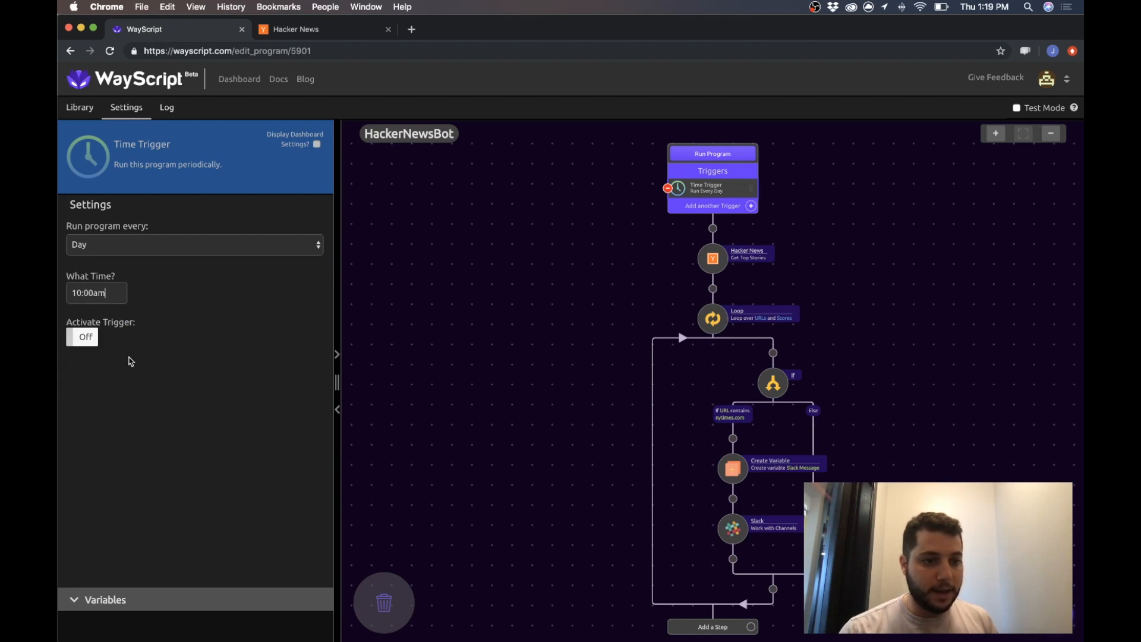
pyautogui.click(81, 337)
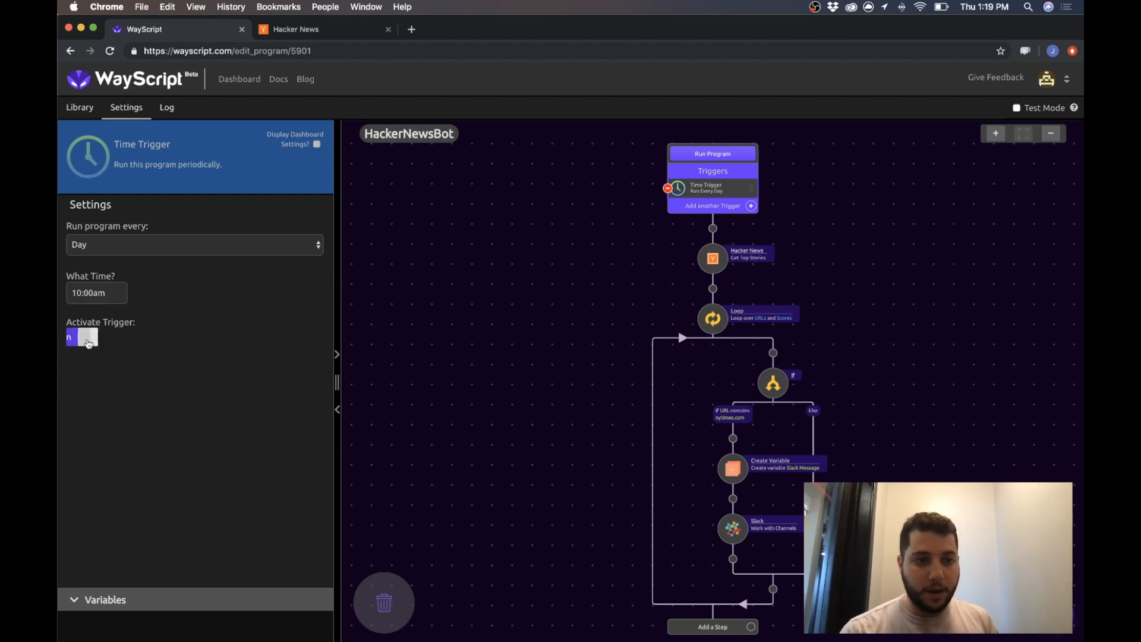
pyautogui.click(80, 336)
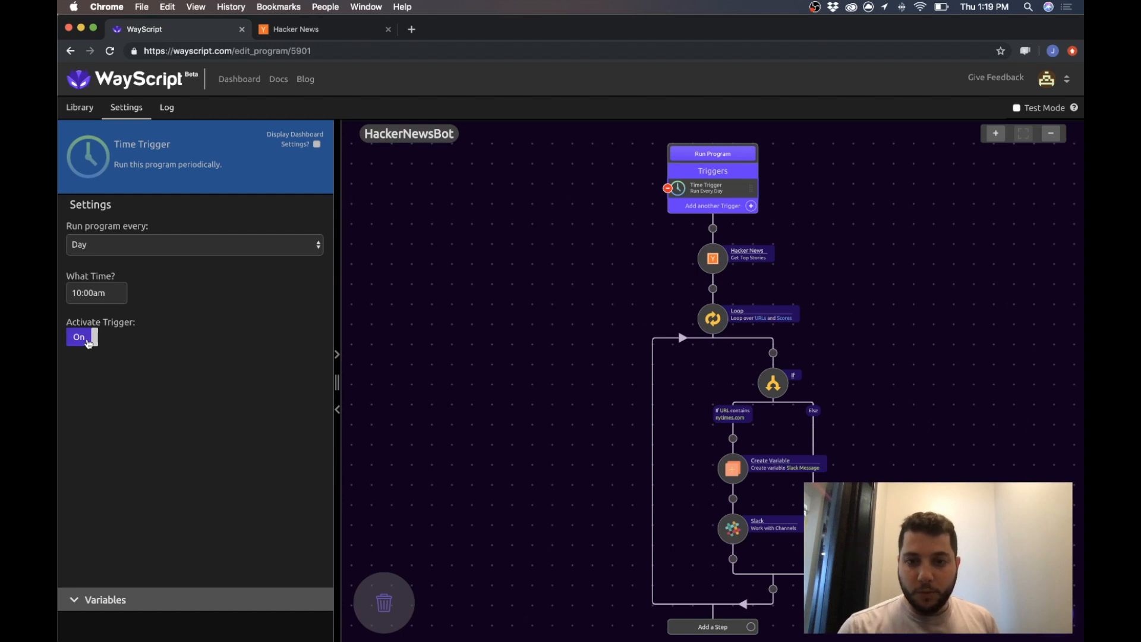